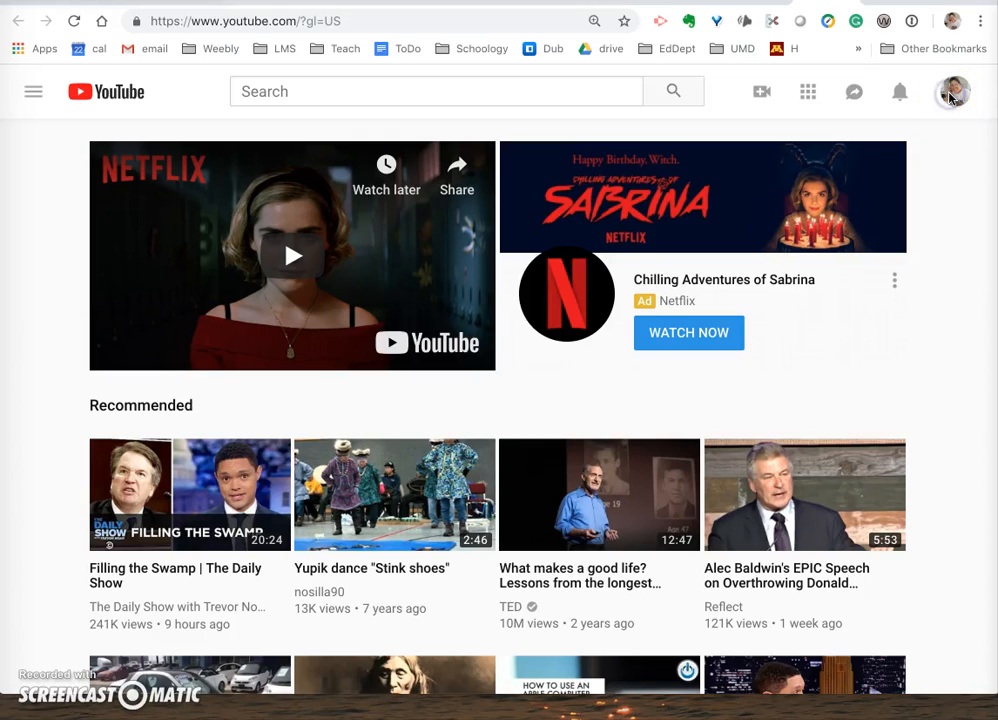
- Go to My channel from the account menu and show the Create options (Upload video, Go live)
{"action": "left_click", "coordinate": [952, 92]}
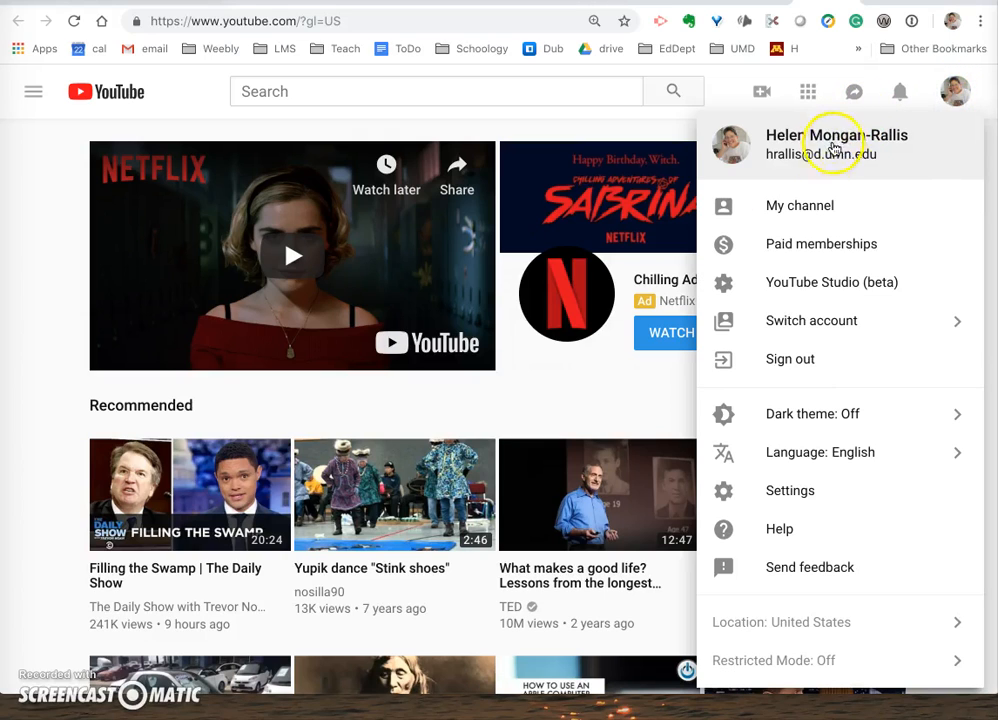
{"action": "mouse_move", "coordinate": [800, 204]}
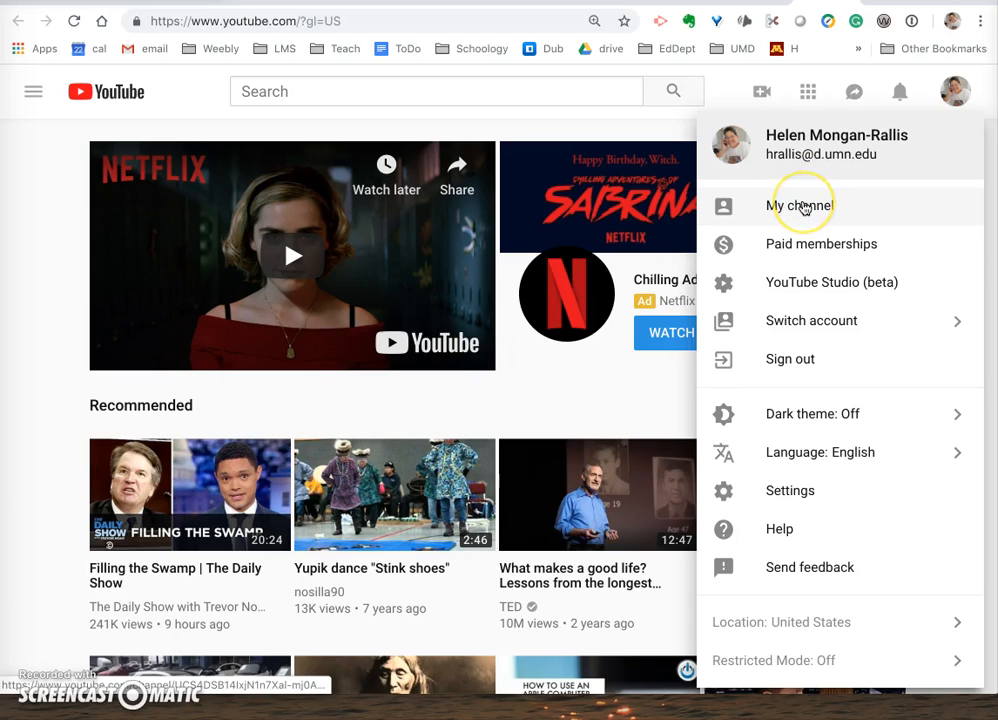
{"action": "left_click", "coordinate": [800, 204]}
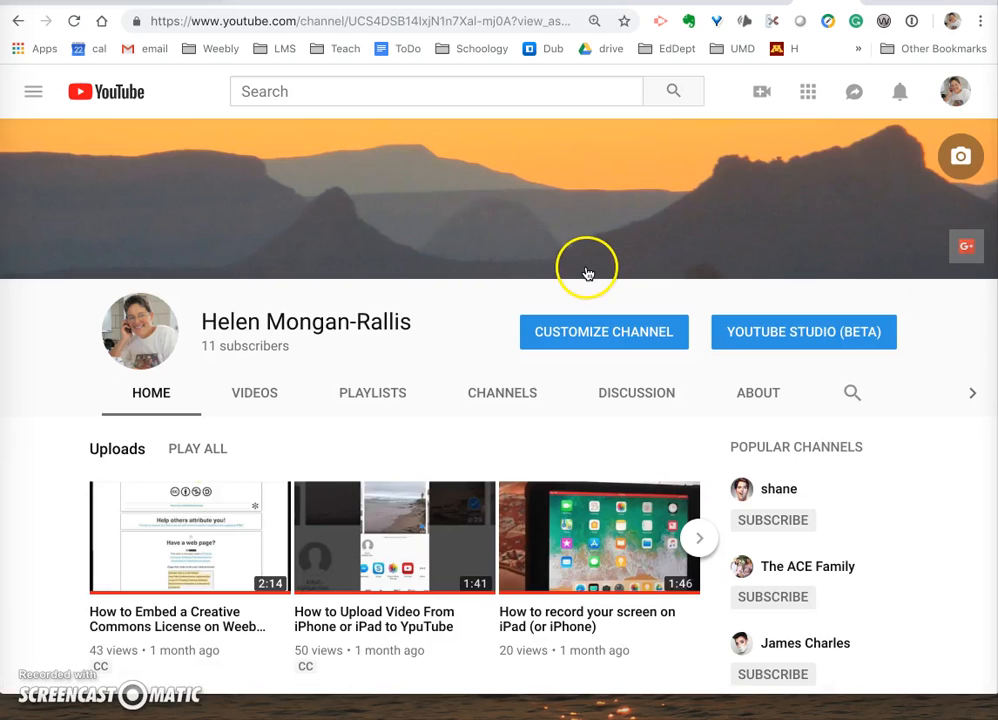
{"action": "mouse_move", "coordinate": [762, 94]}
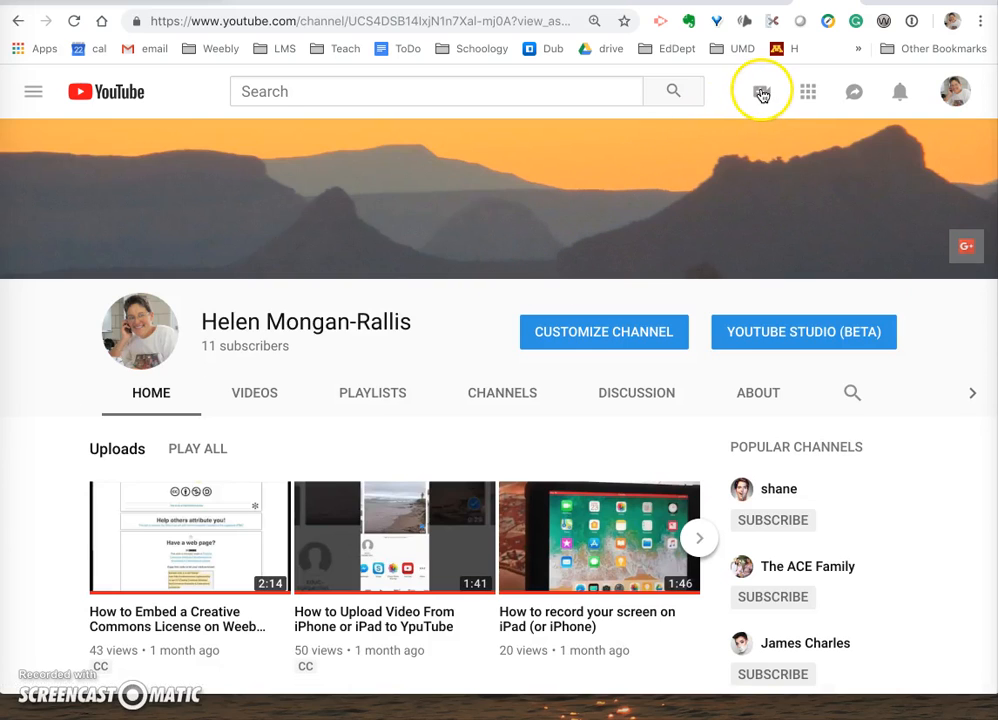
{"action": "mouse_move", "coordinate": [760, 92]}
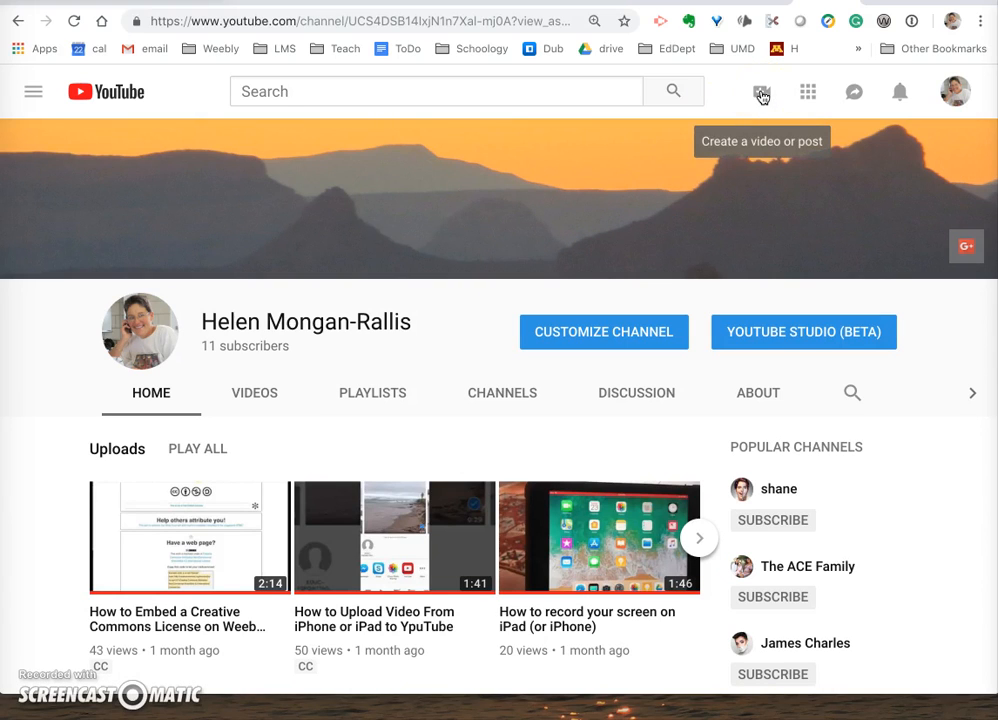
{"action": "mouse_move", "coordinate": [762, 92]}
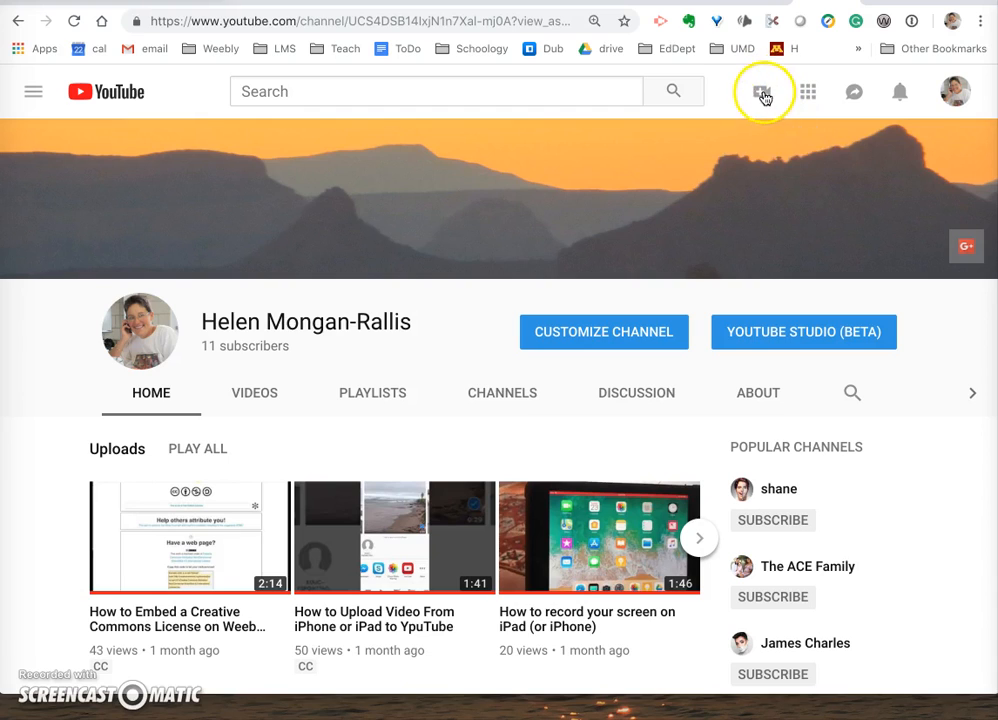
{"action": "left_click", "coordinate": [762, 92]}
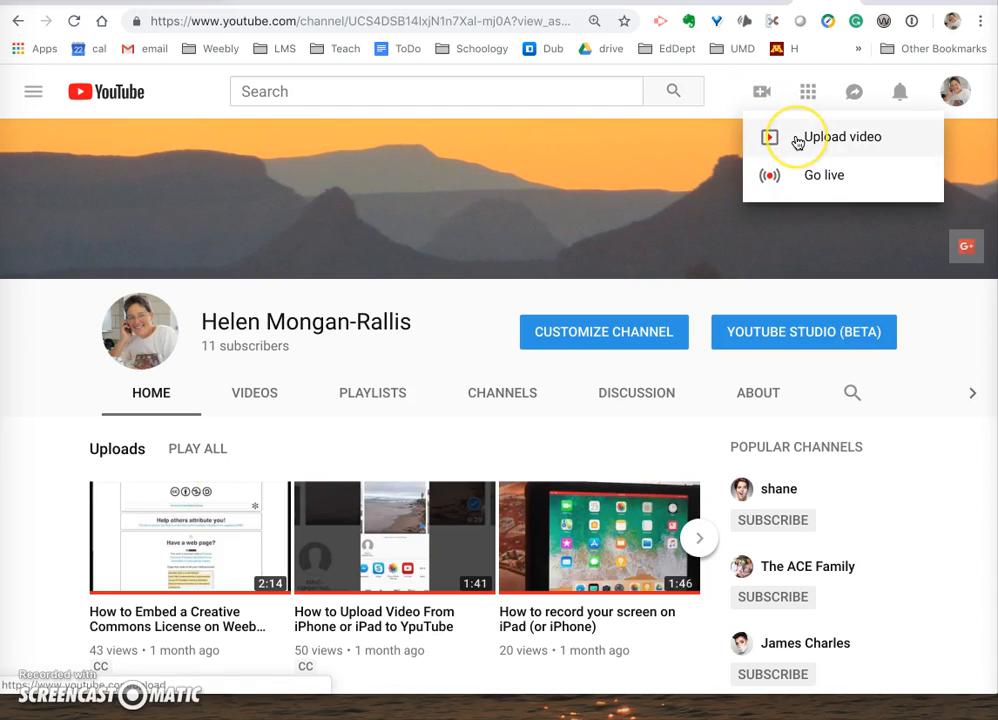
{"action": "mouse_move", "coordinate": [796, 140]}
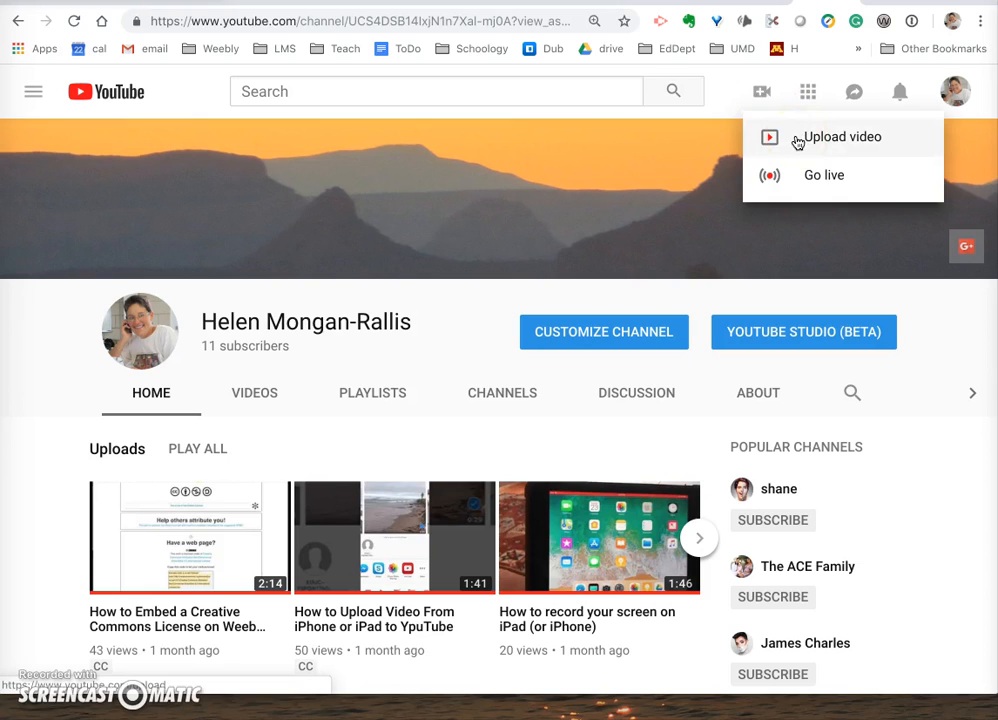
- Start a new upload and set its privacy to Unlisted before choosing a file
{"action": "left_click", "coordinate": [840, 136]}
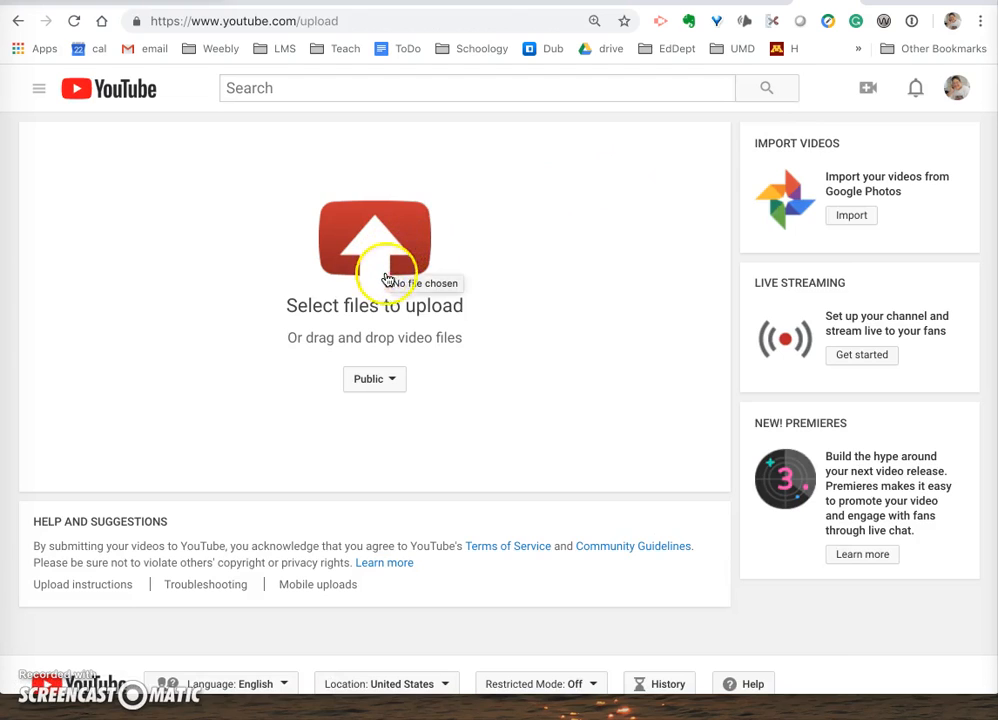
{"action": "mouse_move", "coordinate": [374, 380]}
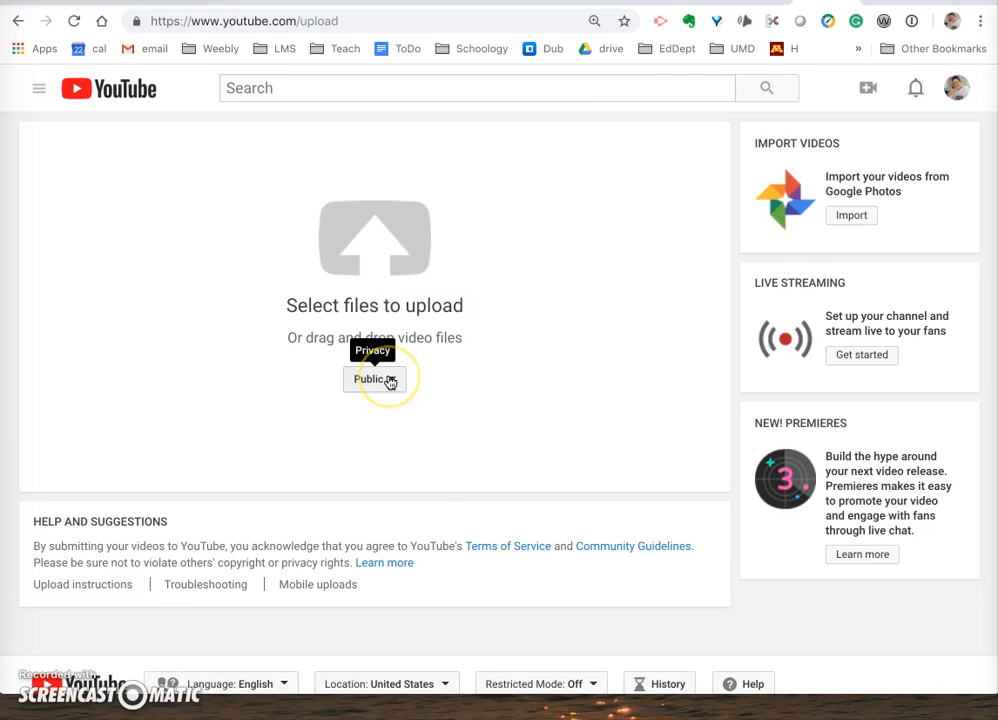
{"action": "left_click", "coordinate": [374, 378]}
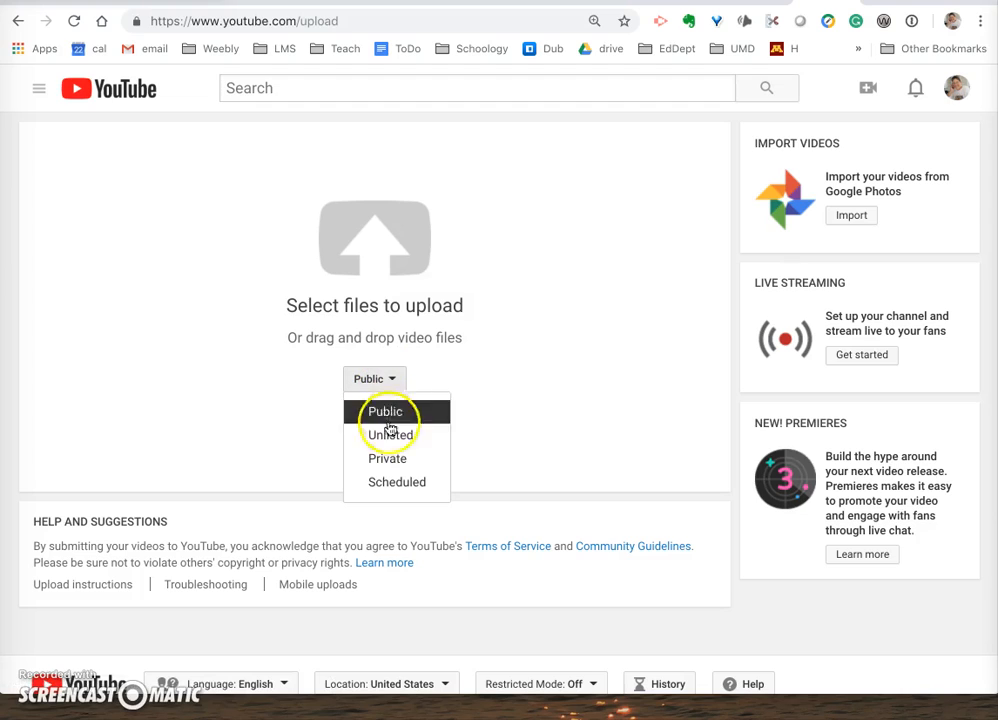
{"action": "mouse_move", "coordinate": [396, 482]}
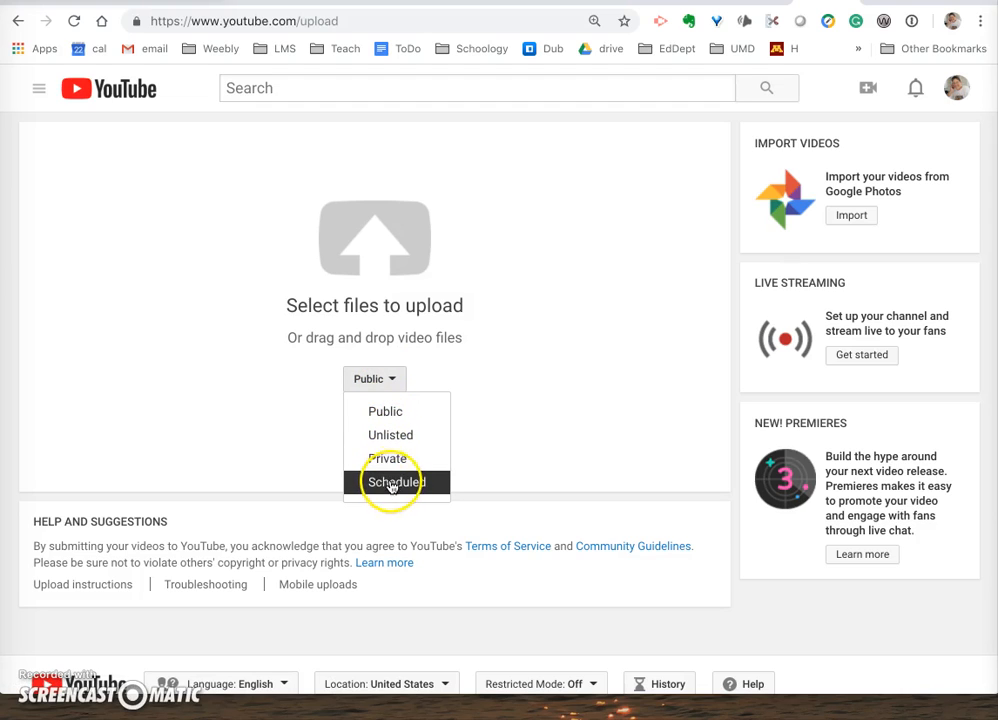
{"action": "mouse_move", "coordinate": [390, 434]}
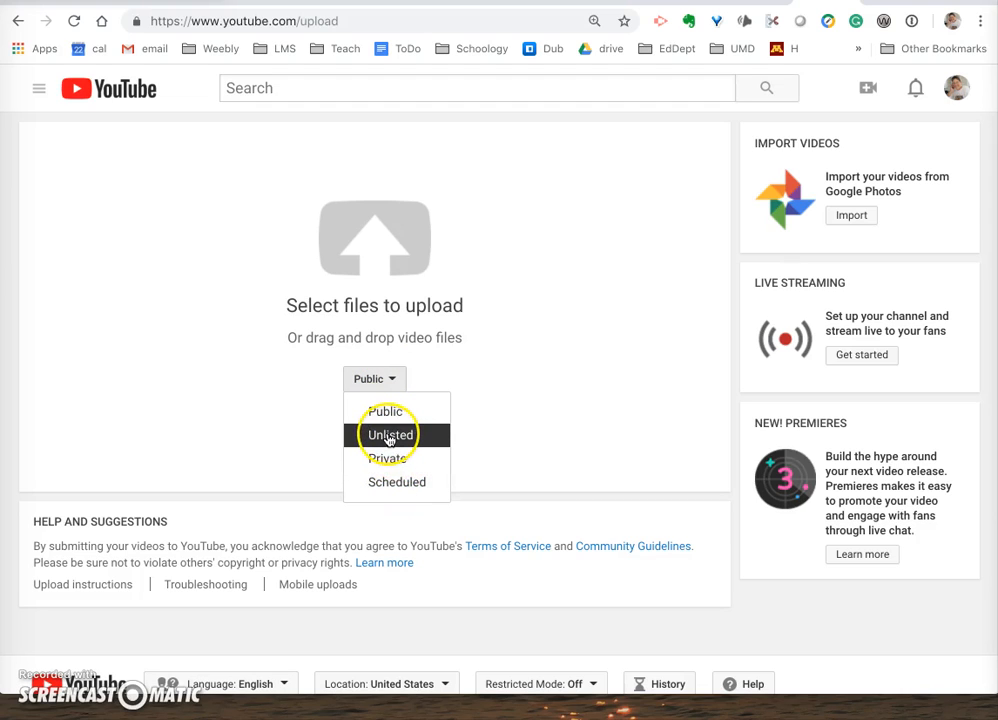
{"action": "mouse_move", "coordinate": [388, 436]}
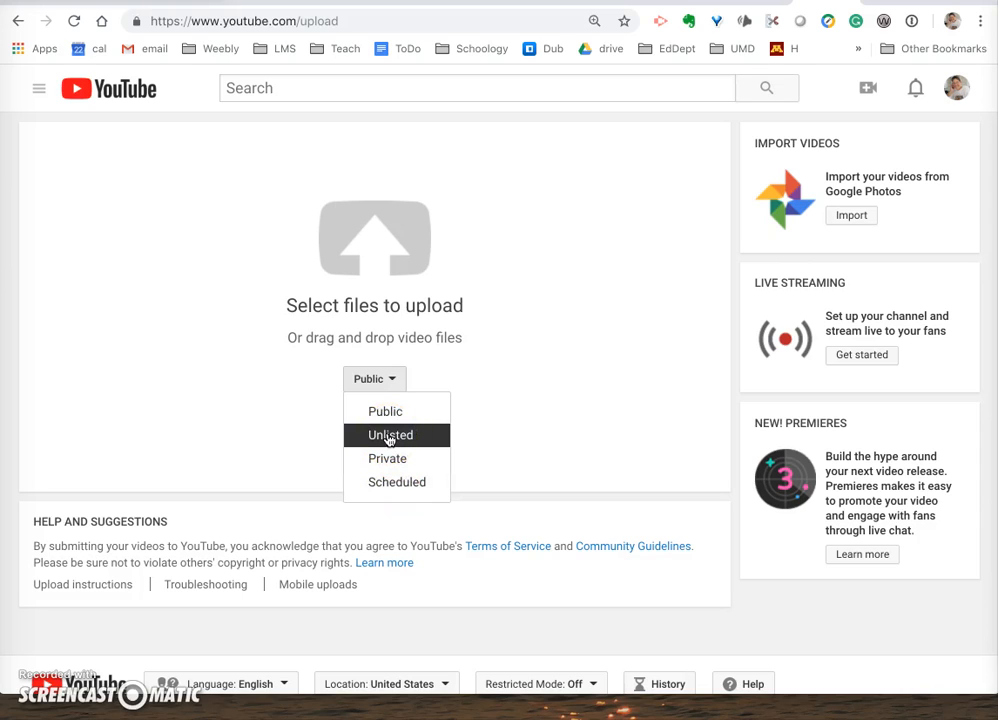
{"action": "left_click", "coordinate": [390, 434]}
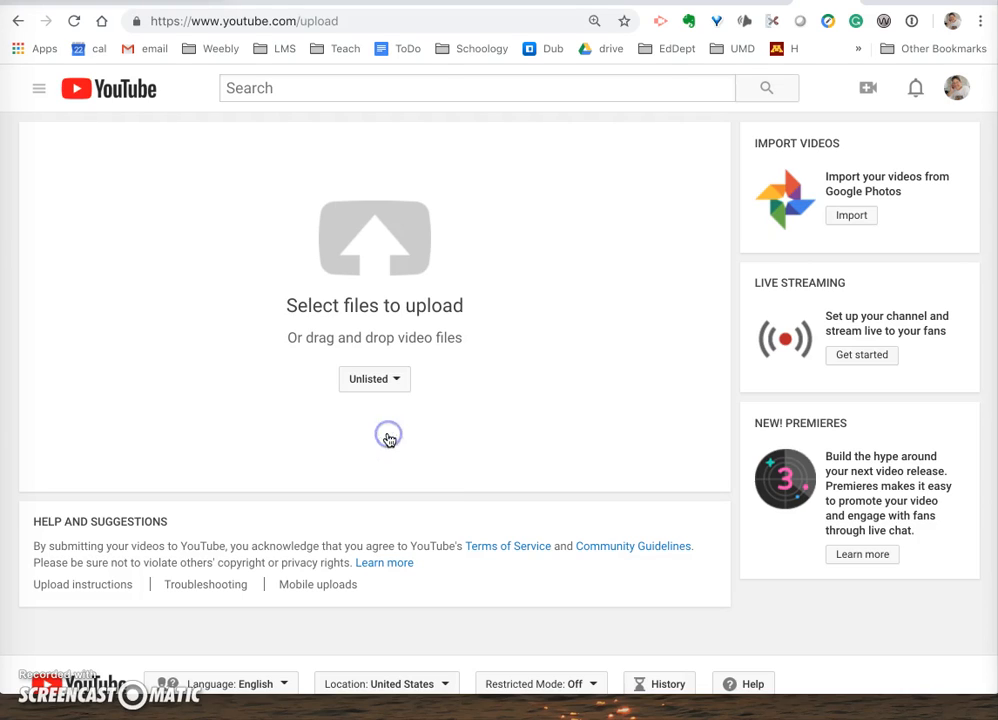
{"action": "mouse_move", "coordinate": [376, 238]}
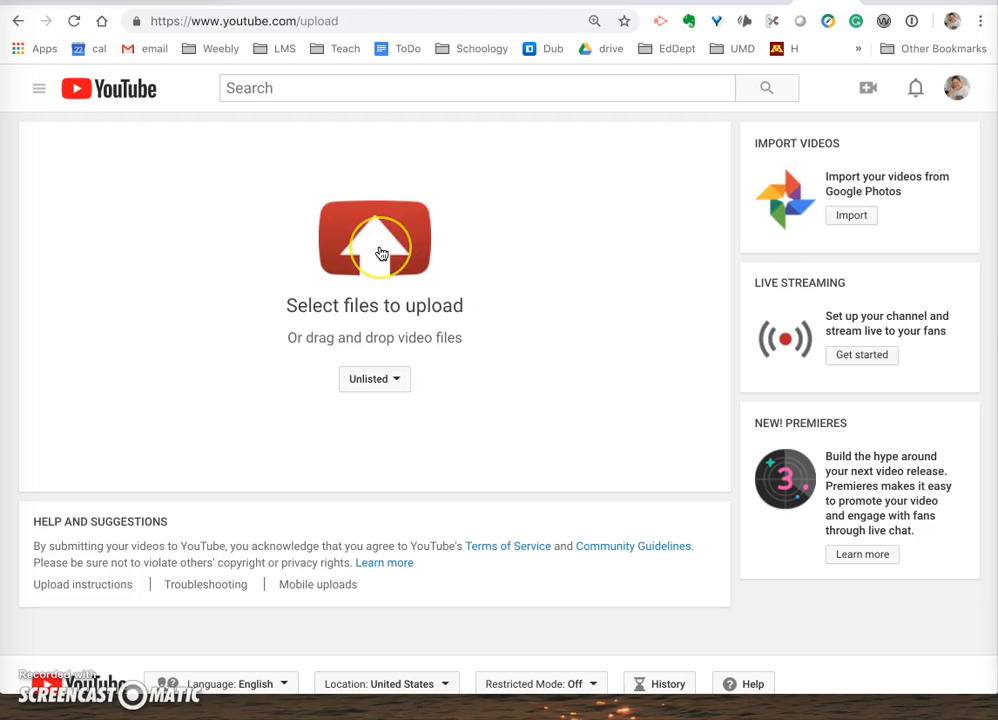
- Choose EmbedAPadlet.mp4 from the Desktop so it begins uploading
{"action": "left_click", "coordinate": [374, 240]}
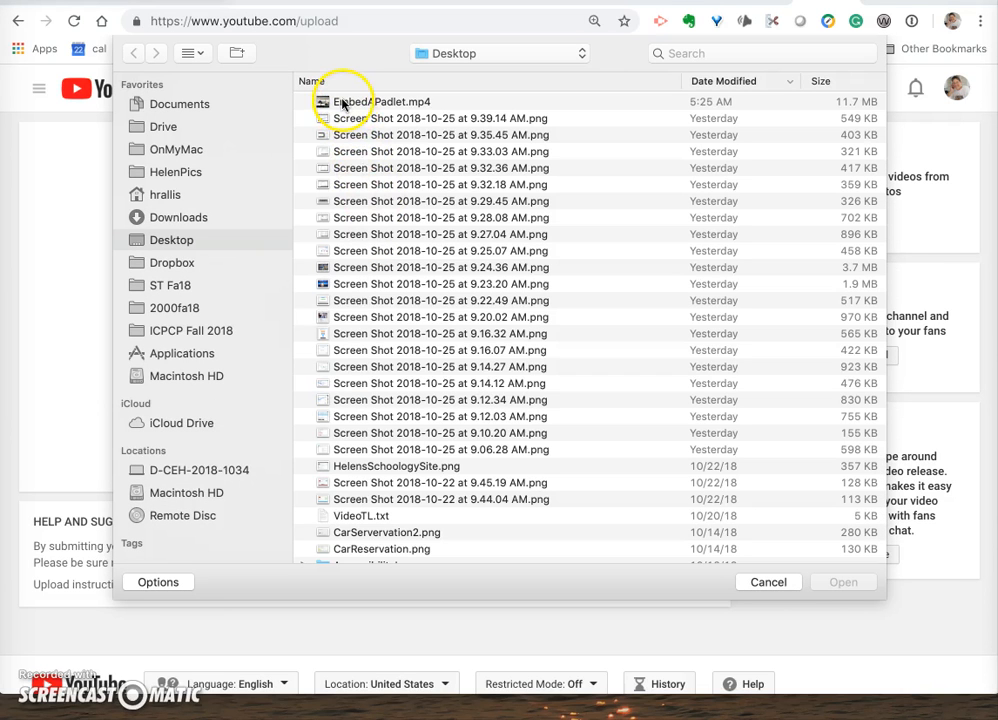
{"action": "left_click", "coordinate": [380, 100]}
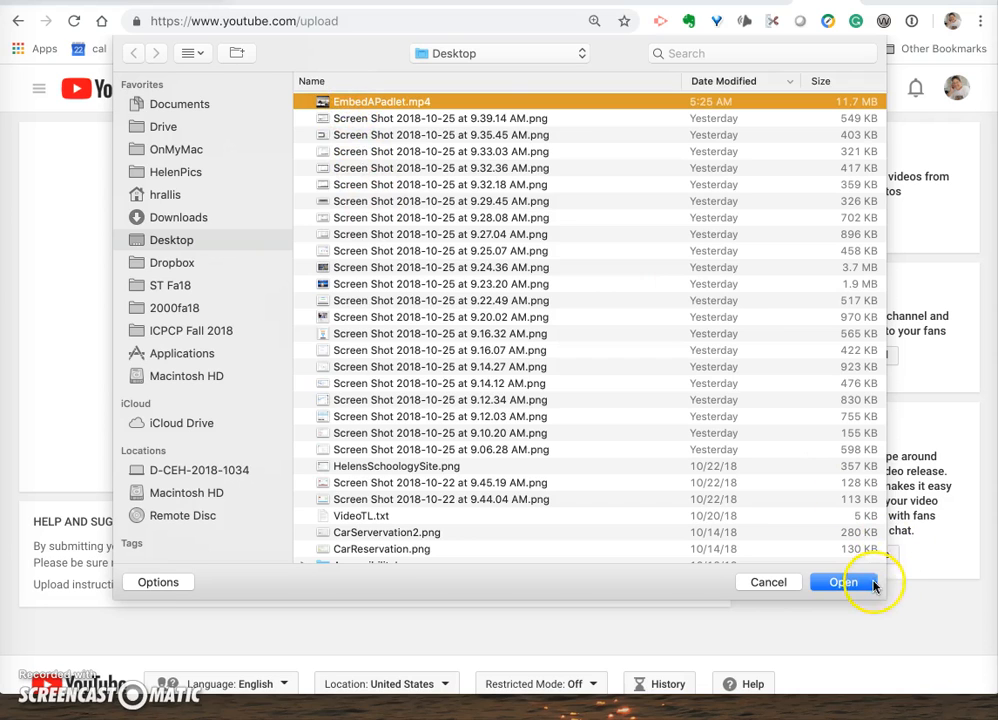
{"action": "left_click", "coordinate": [844, 582]}
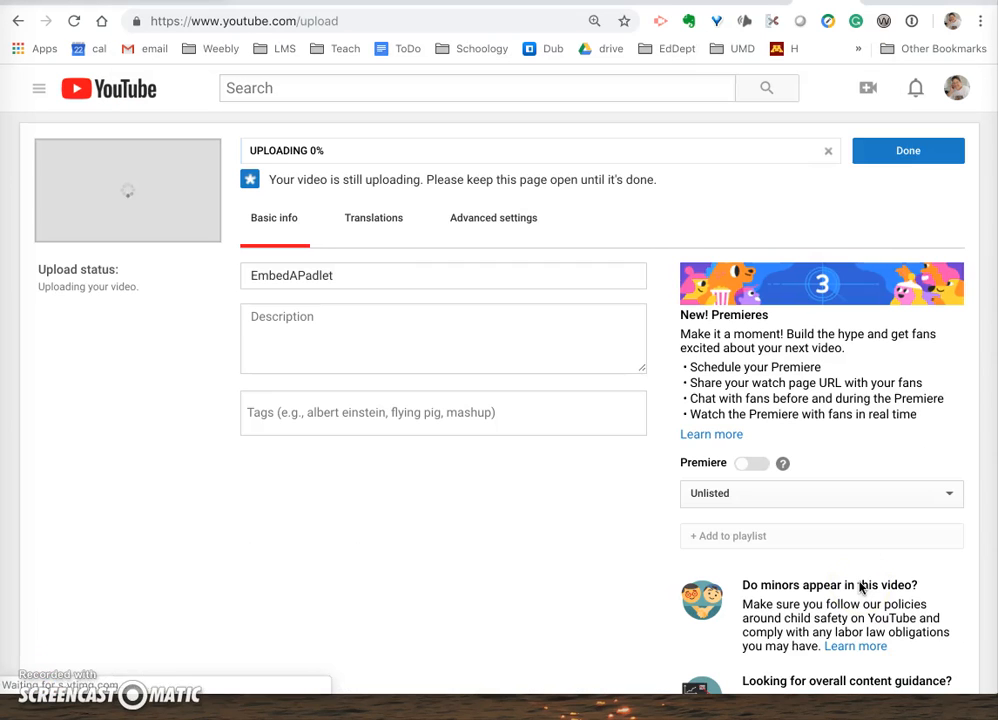
{"action": "mouse_move", "coordinate": [862, 588]}
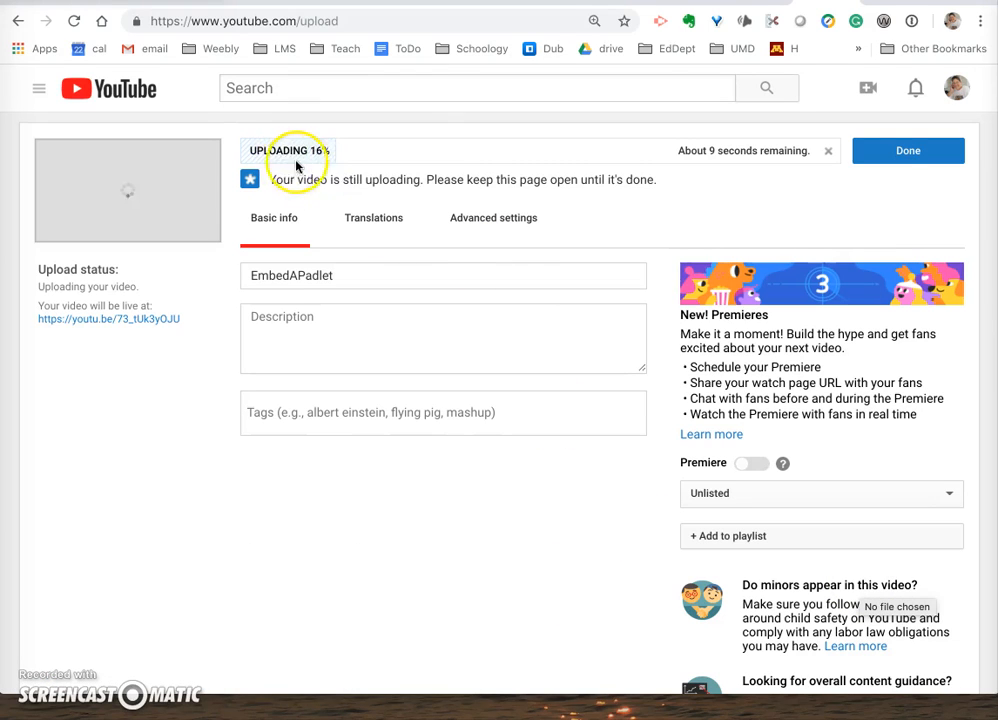
{"action": "mouse_move", "coordinate": [508, 158]}
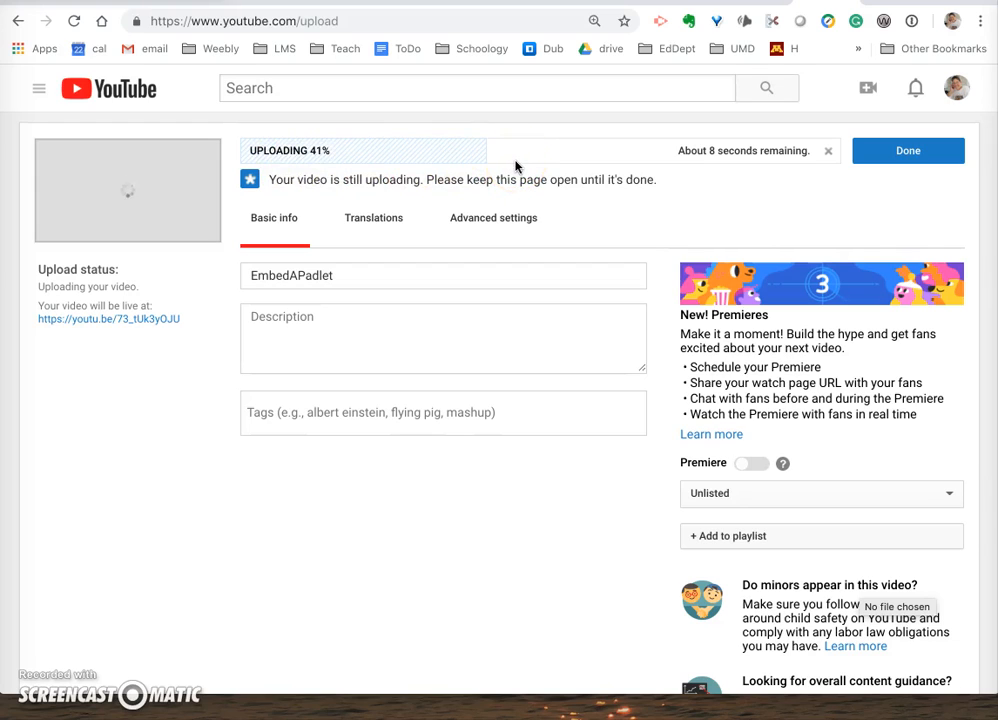
{"action": "mouse_move", "coordinate": [696, 206]}
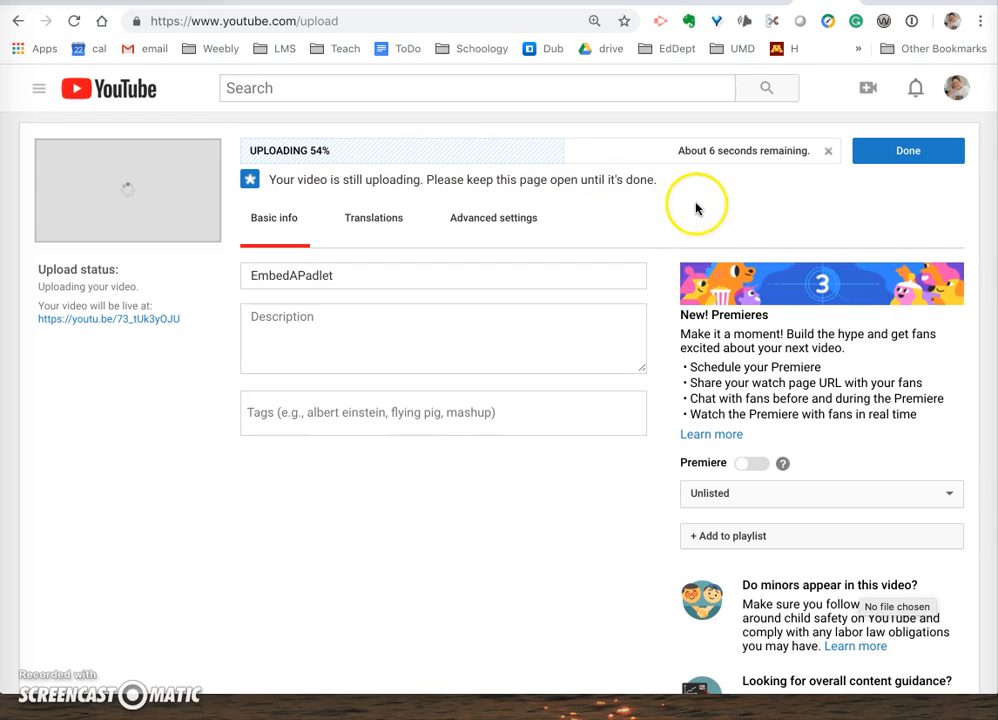
{"action": "mouse_move", "coordinate": [836, 212]}
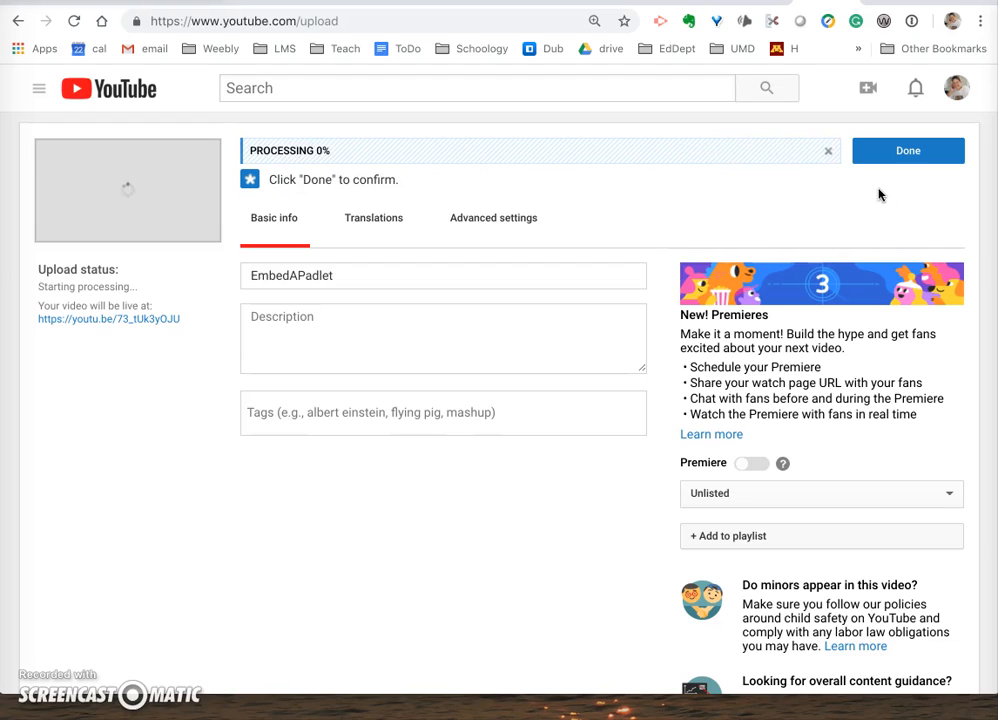
- Mark the EmbedAPadlet upload as Done, leaving it processing with a share link
{"action": "left_click", "coordinate": [908, 150]}
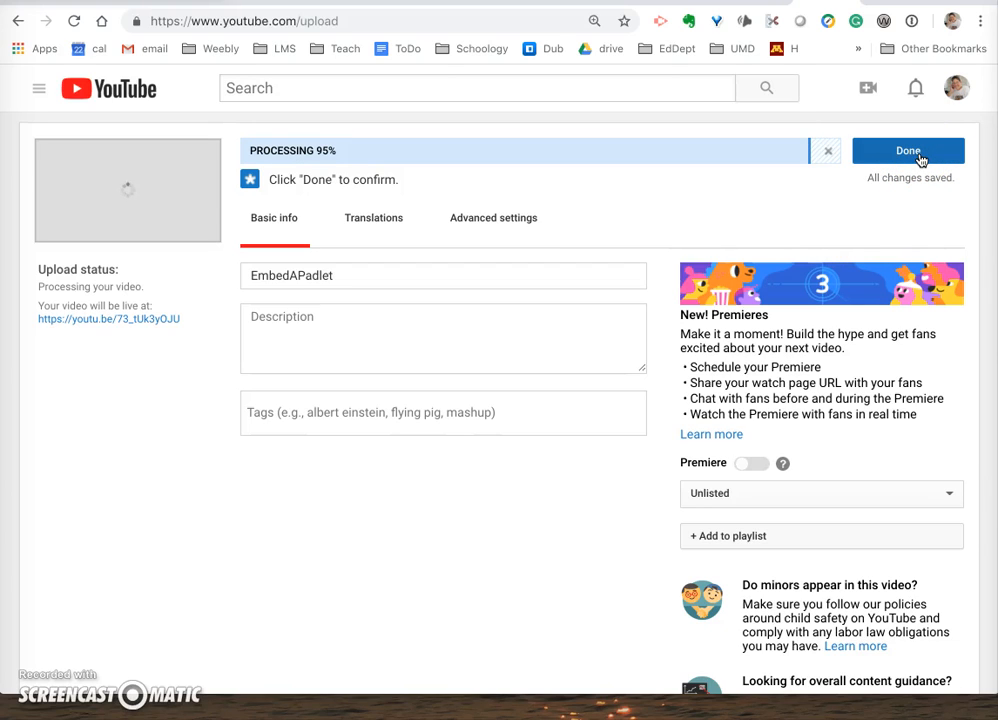
{"action": "left_click", "coordinate": [908, 150]}
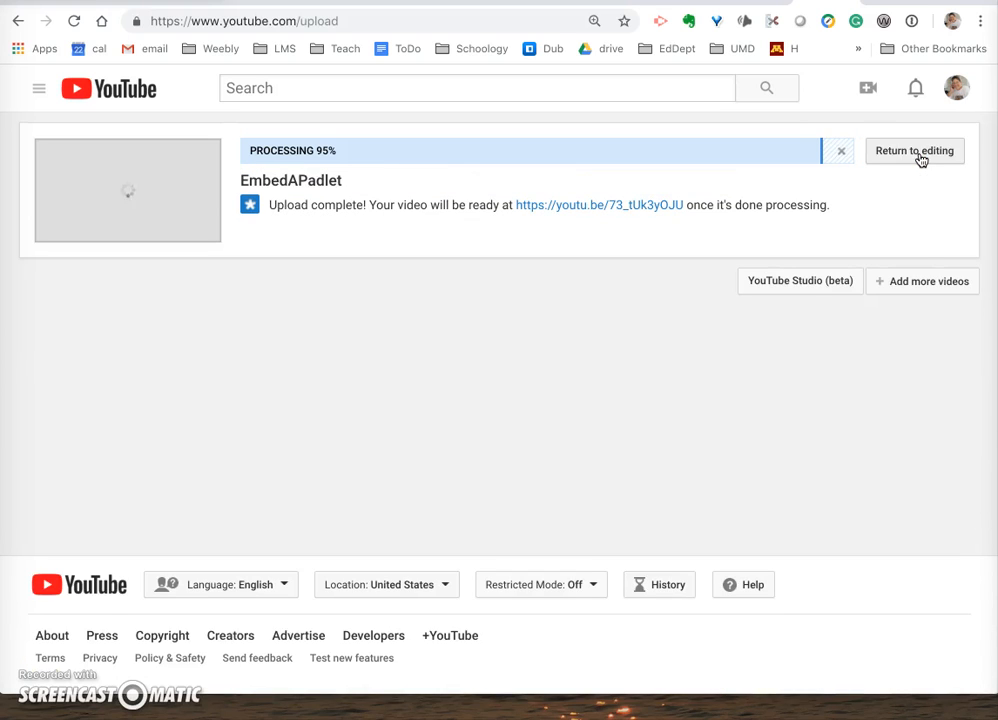
{"action": "mouse_move", "coordinate": [356, 234]}
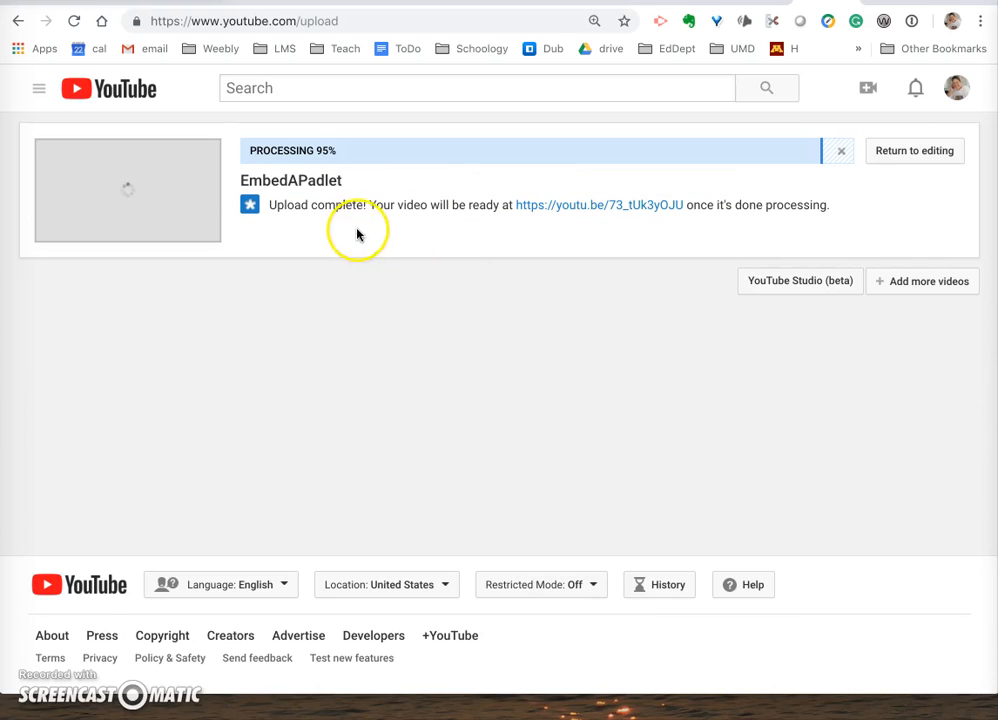
{"action": "mouse_move", "coordinate": [518, 228]}
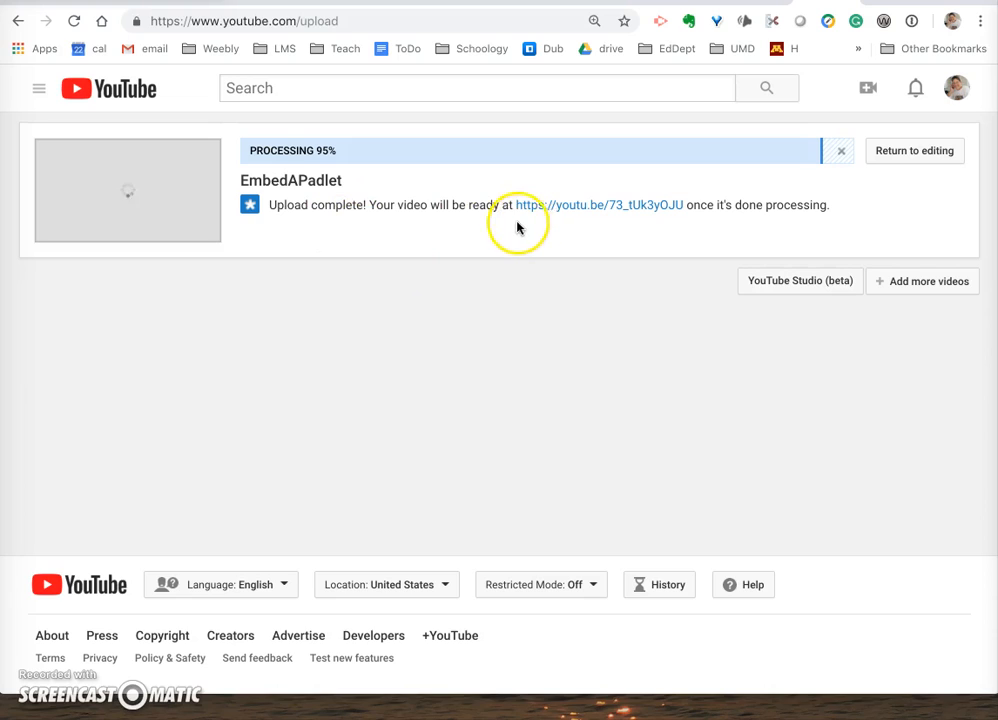
{"action": "mouse_move", "coordinate": [788, 204]}
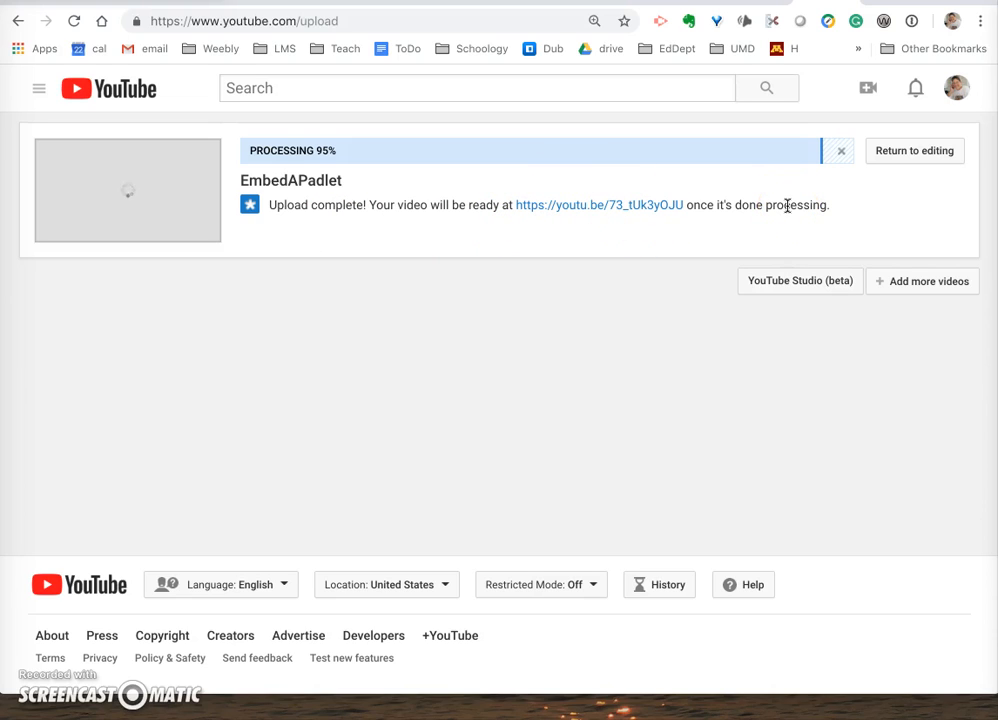
{"action": "mouse_move", "coordinate": [490, 308]}
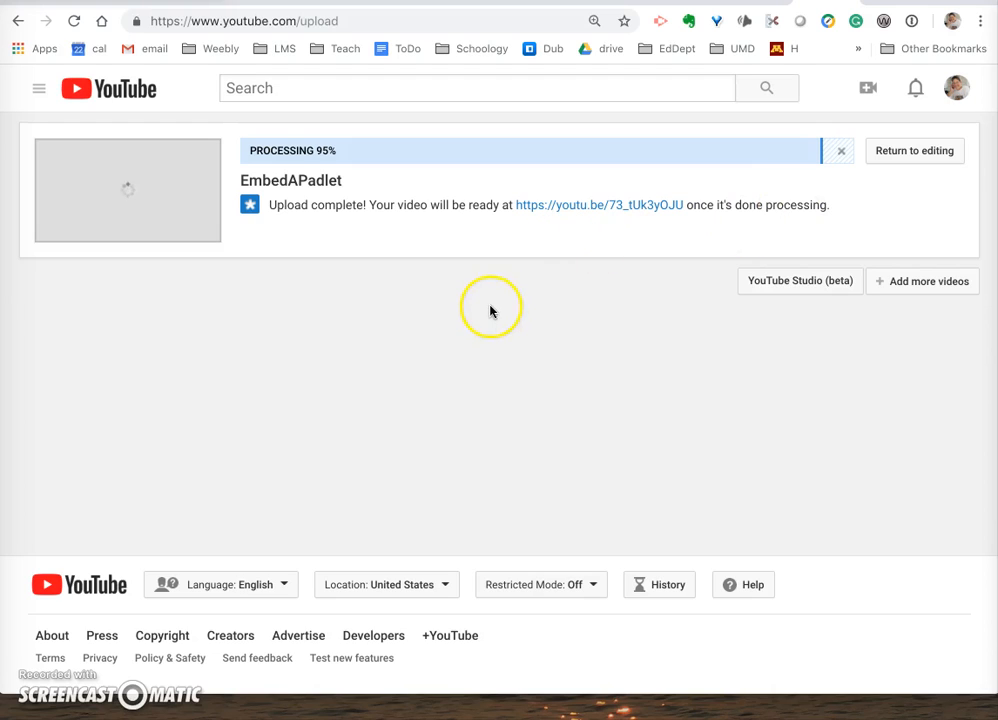
{"action": "mouse_move", "coordinate": [490, 312]}
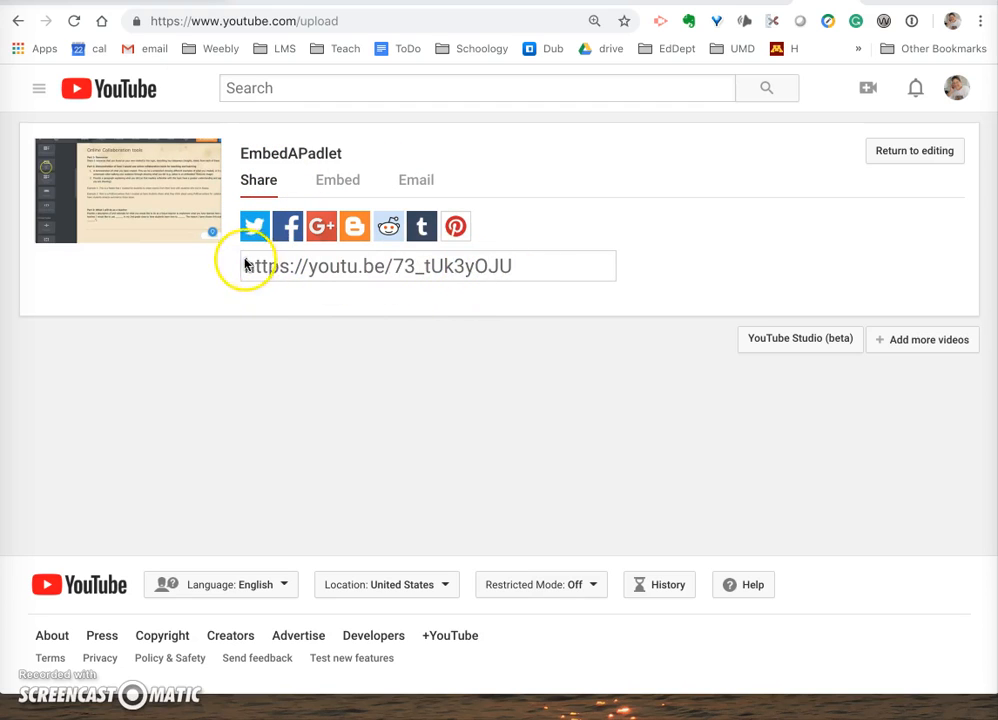
{"action": "mouse_move", "coordinate": [352, 258]}
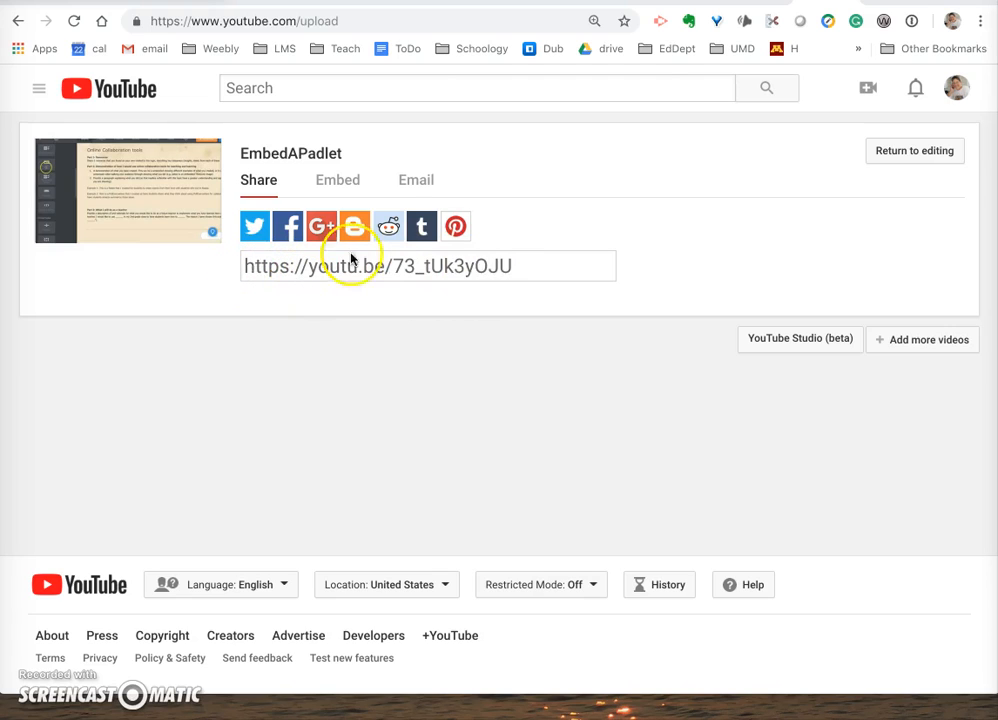
{"action": "mouse_move", "coordinate": [900, 170]}
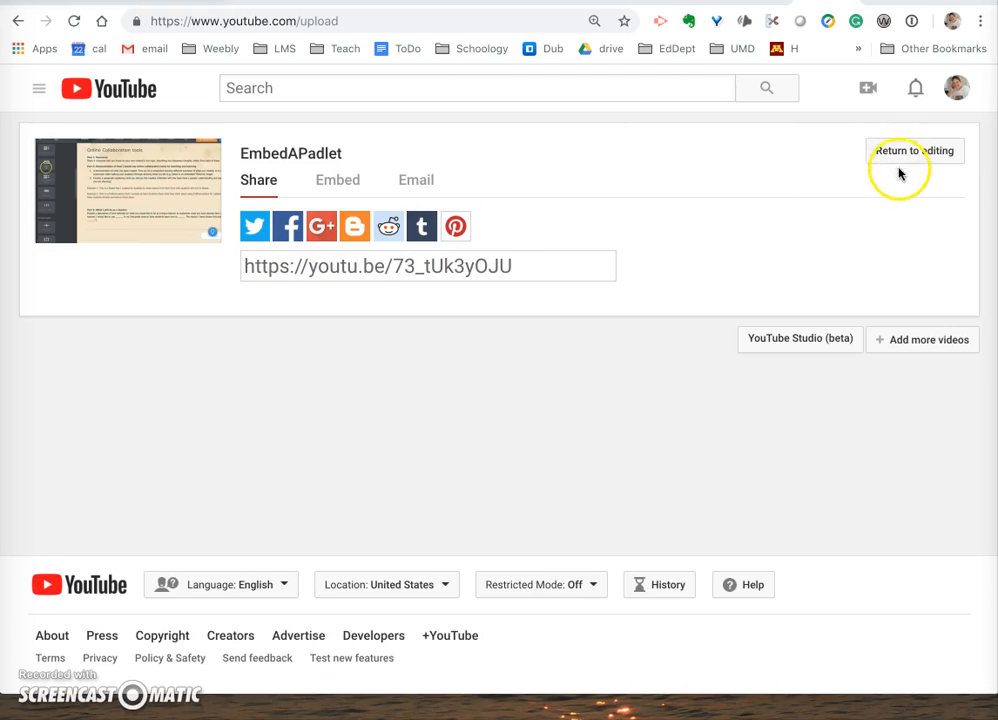
{"action": "mouse_move", "coordinate": [908, 152]}
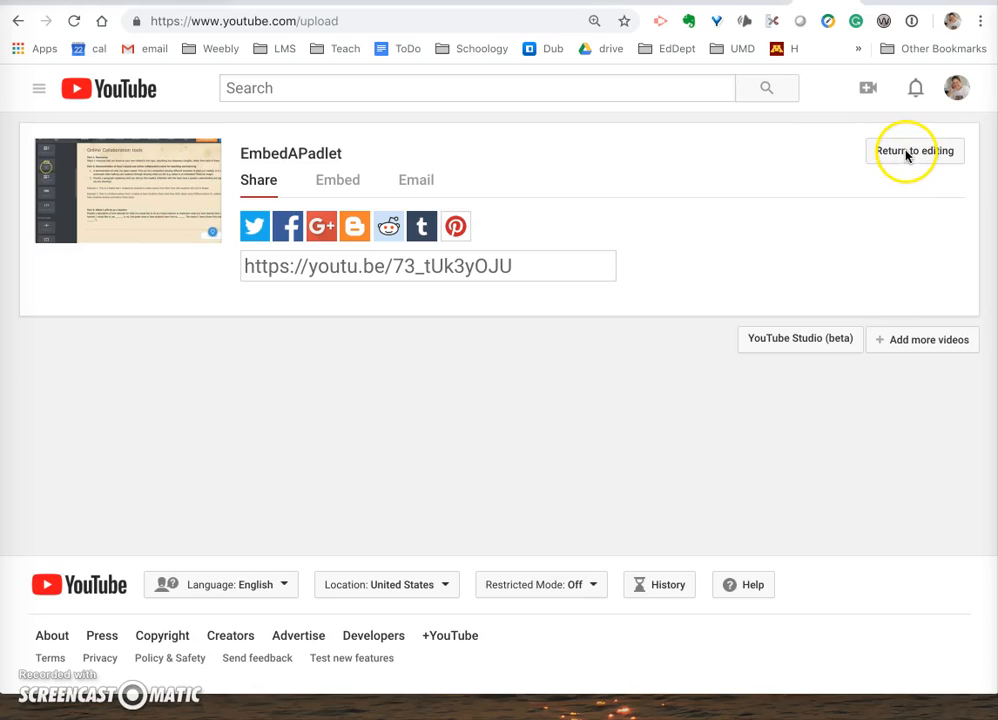
- Return to editing the uploaded EmbedAPadlet video's details
{"action": "left_click", "coordinate": [914, 152]}
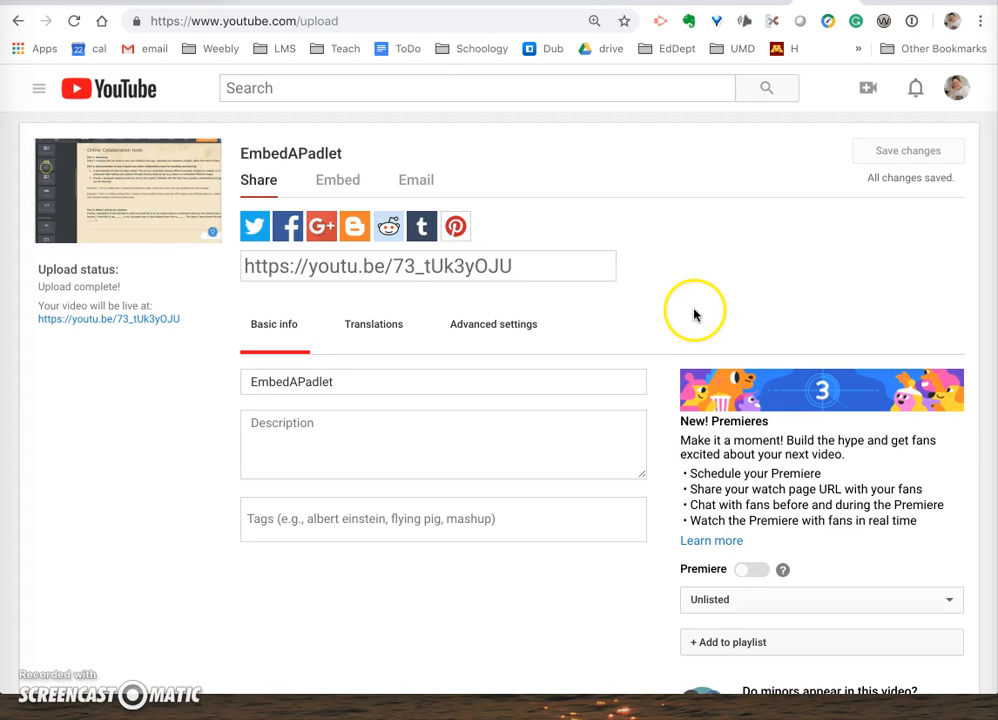
{"action": "scroll", "scroll_direction": "down", "scroll_amount": 3}
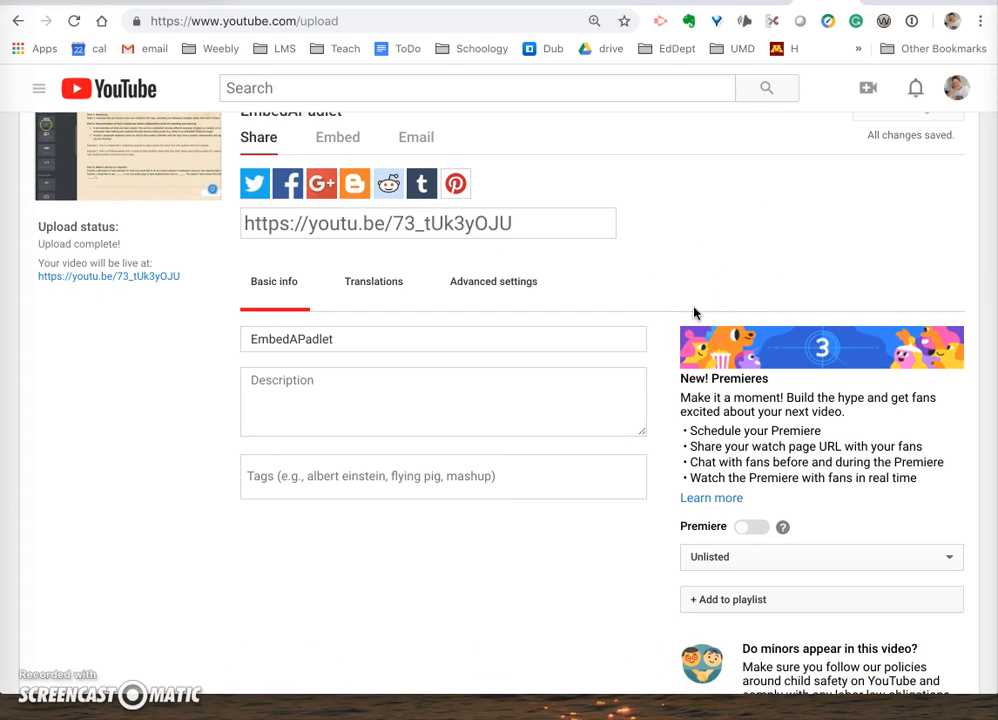
- In Advanced settings, turn off Allow comments and set the license to Creative Commons – Attribution
{"action": "left_click", "coordinate": [492, 280]}
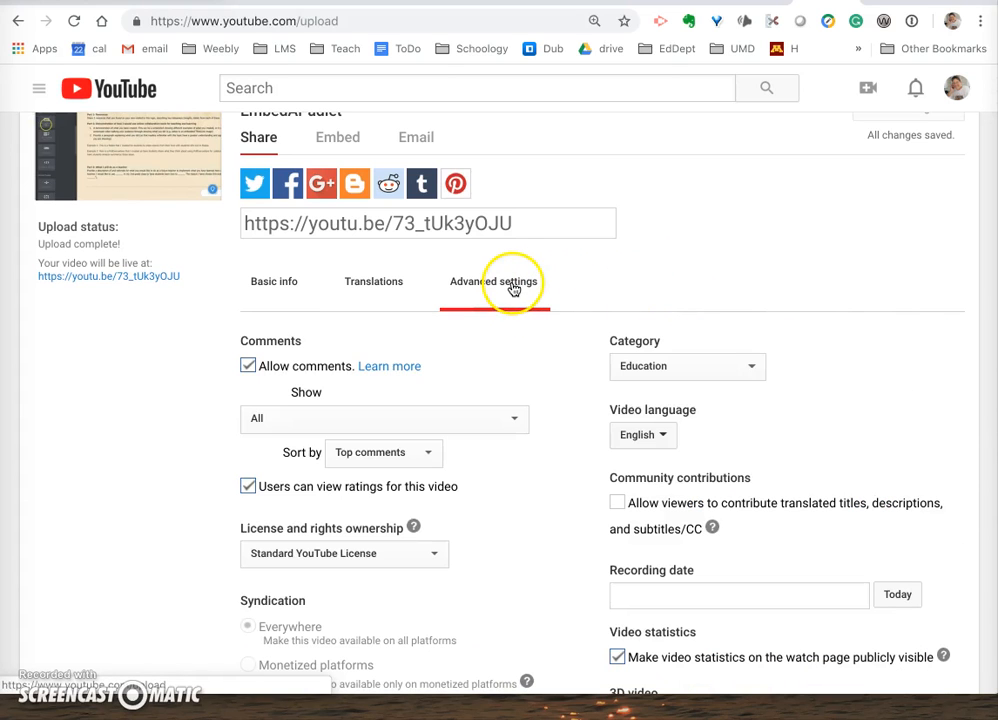
{"action": "scroll", "scroll_direction": "down", "scroll_amount": 3}
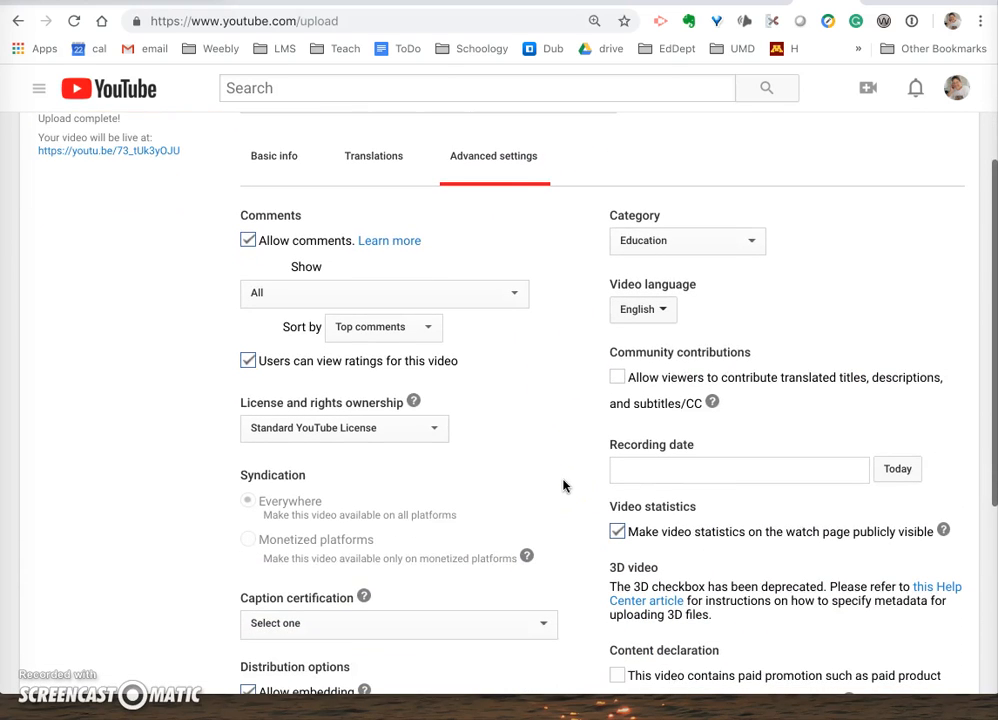
{"action": "mouse_move", "coordinate": [304, 268]}
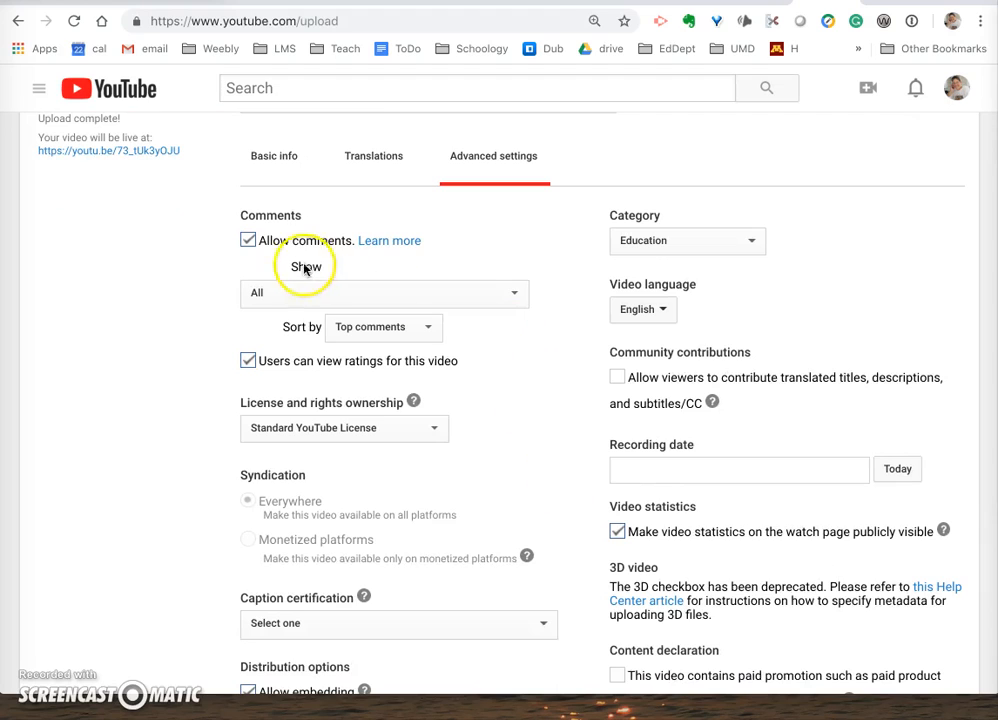
{"action": "mouse_move", "coordinate": [248, 258]}
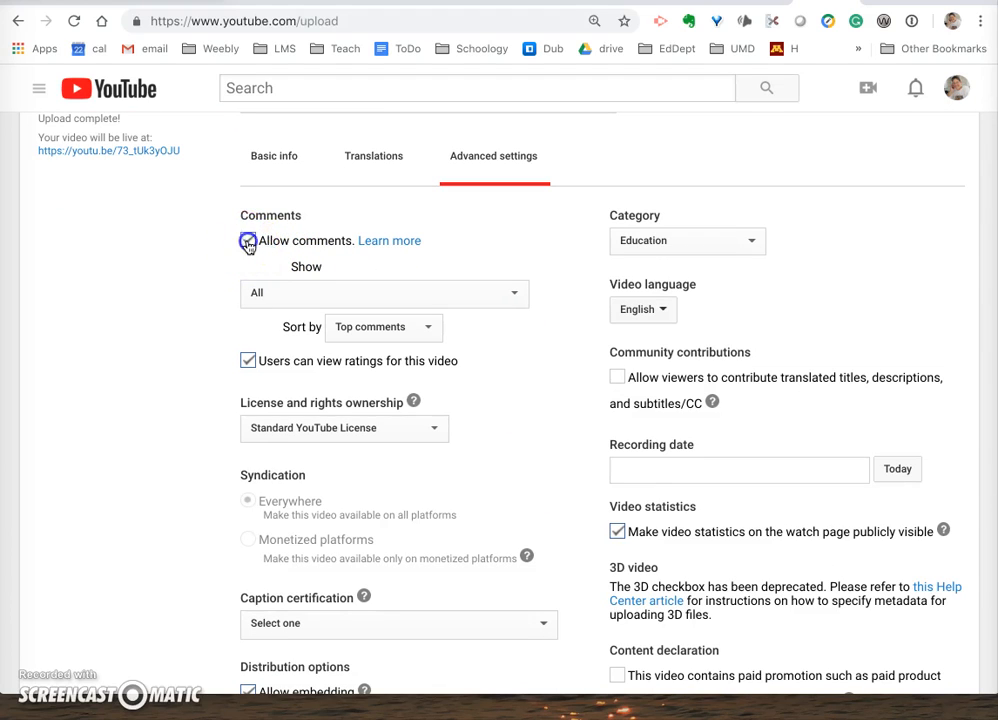
{"action": "left_click", "coordinate": [248, 240]}
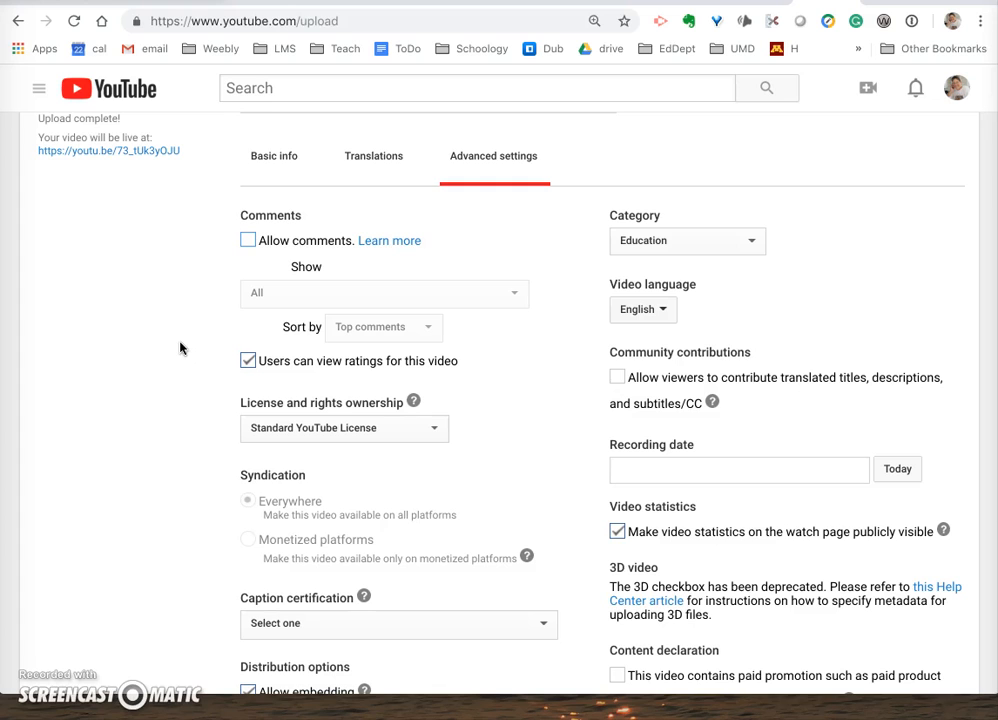
{"action": "scroll", "scroll_direction": "down", "scroll_amount": 3}
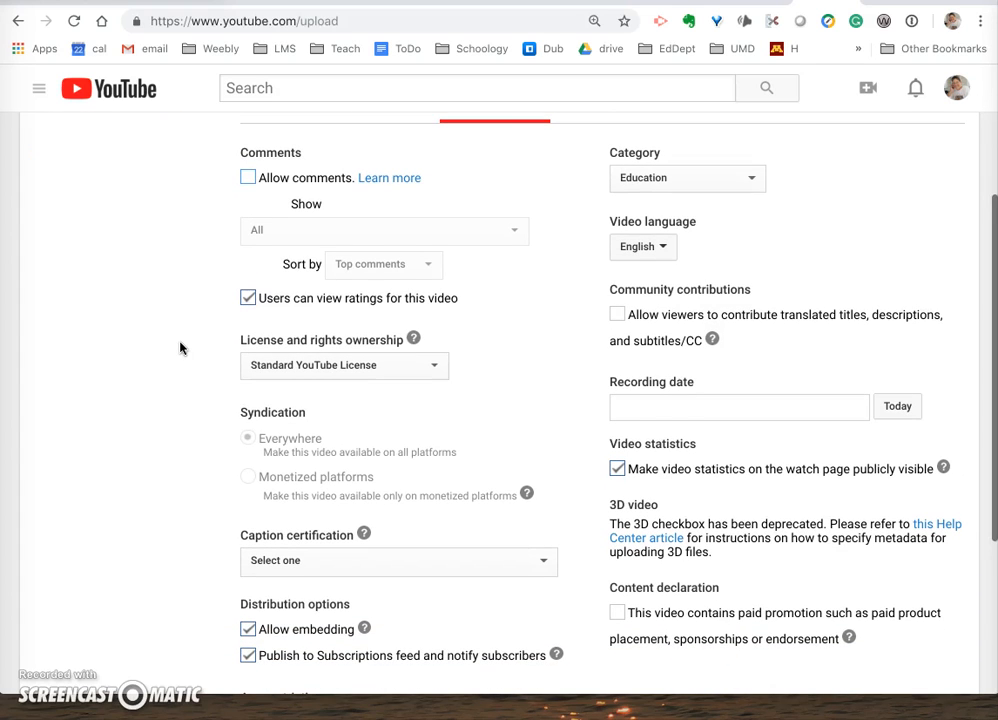
{"action": "mouse_move", "coordinate": [248, 298]}
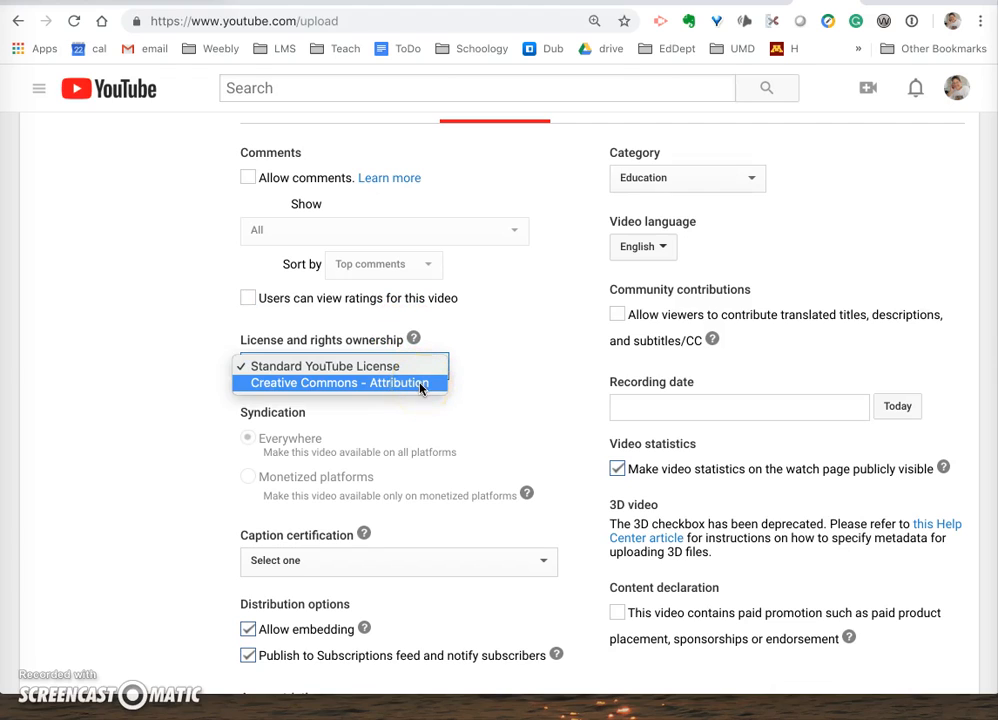
{"action": "left_click", "coordinate": [338, 384]}
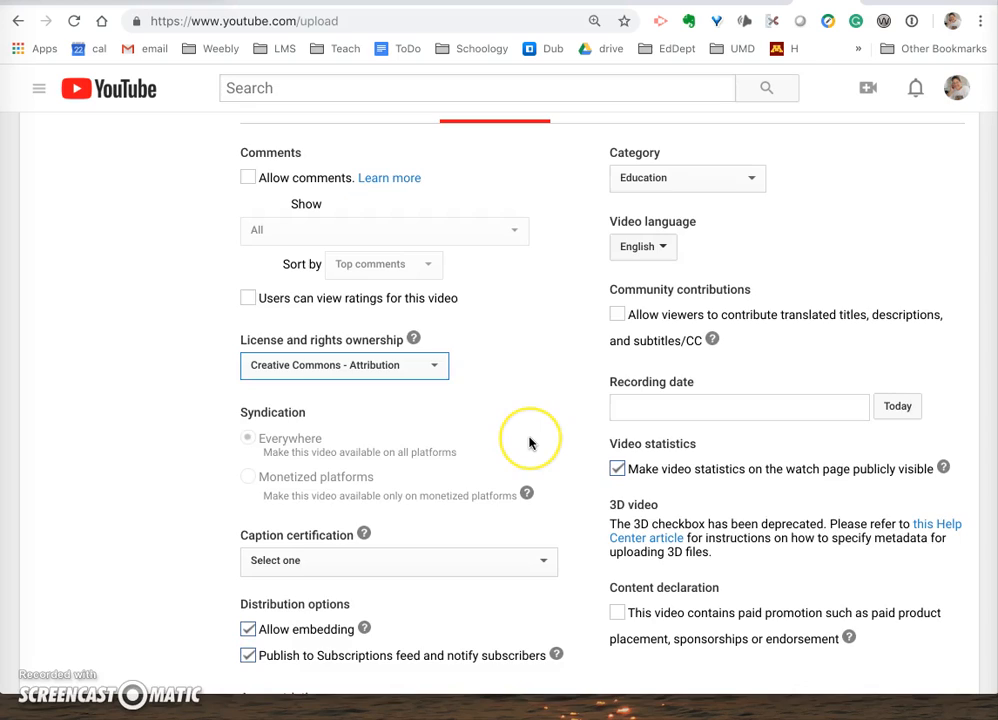
{"action": "scroll", "scroll_direction": "down", "scroll_amount": 3}
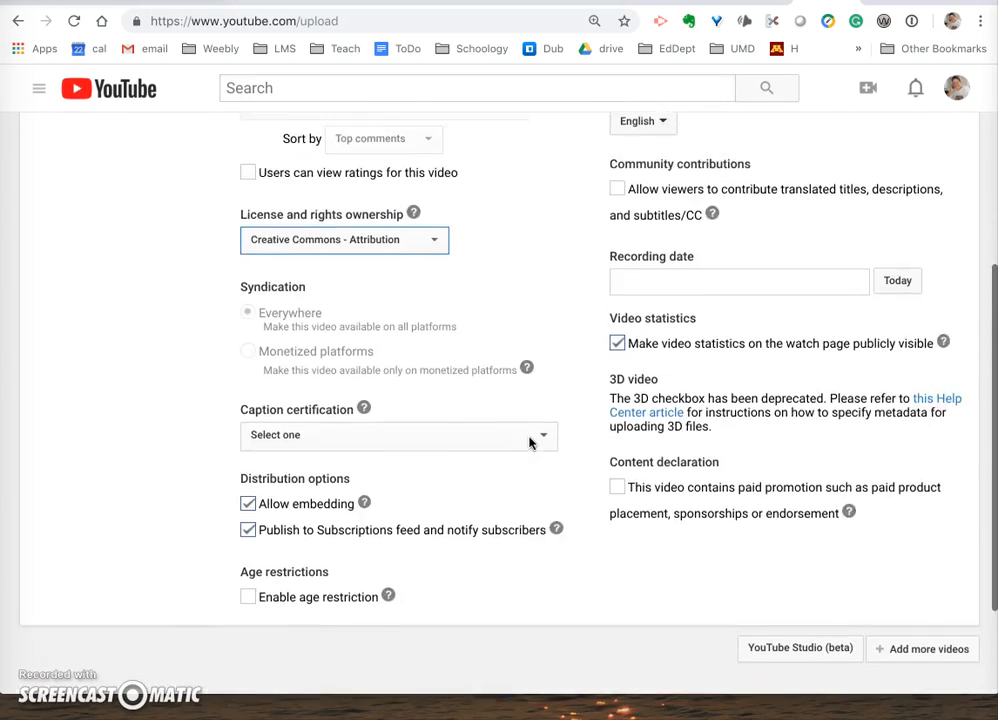
{"action": "scroll", "scroll_direction": "up", "scroll_amount": 3}
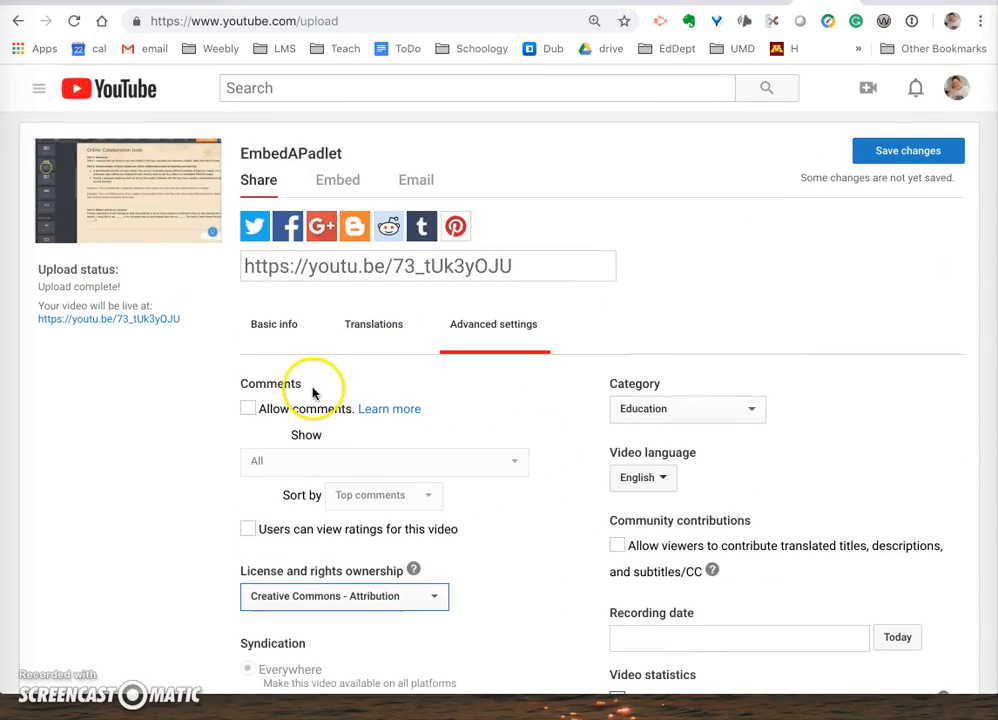
{"action": "mouse_move", "coordinate": [130, 338]}
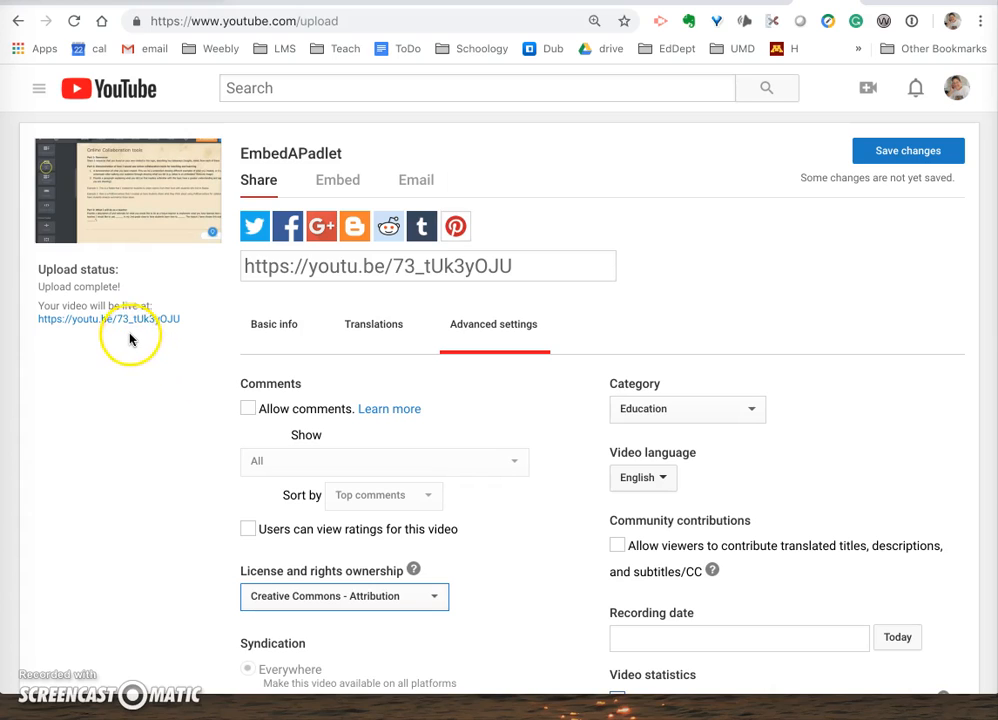
{"action": "mouse_move", "coordinate": [96, 322]}
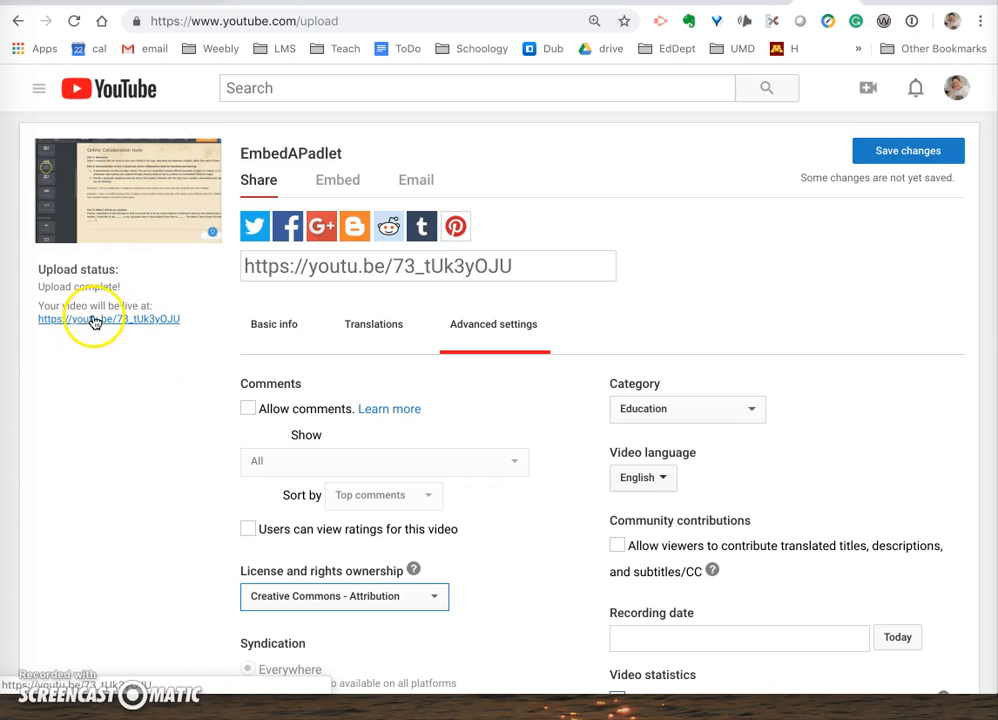
- Open the EmbedAPadlet watch page through its youtu.be share link
{"action": "left_click", "coordinate": [94, 320]}
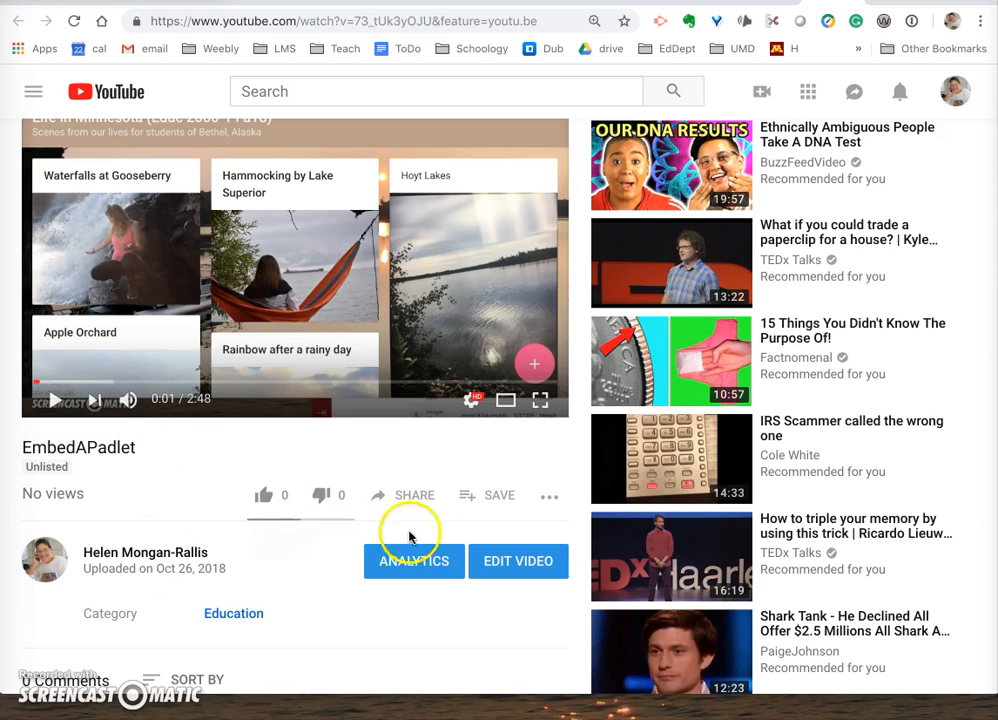
{"action": "mouse_move", "coordinate": [516, 572]}
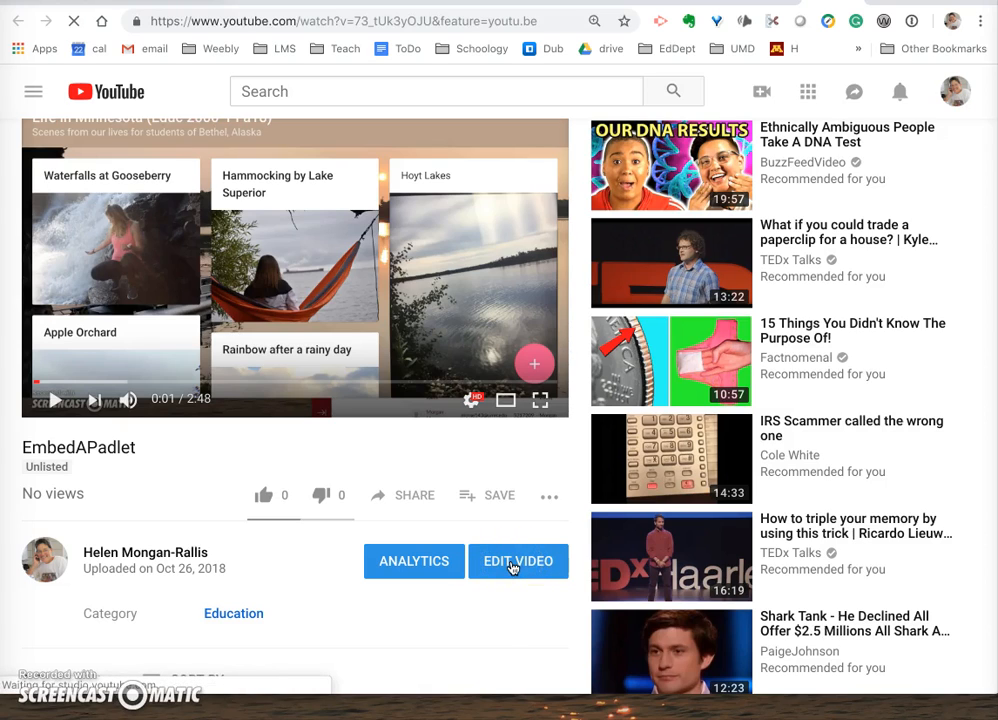
- Open the video's edit page in the new YouTube Studio via Edit Video
{"action": "left_click", "coordinate": [518, 560]}
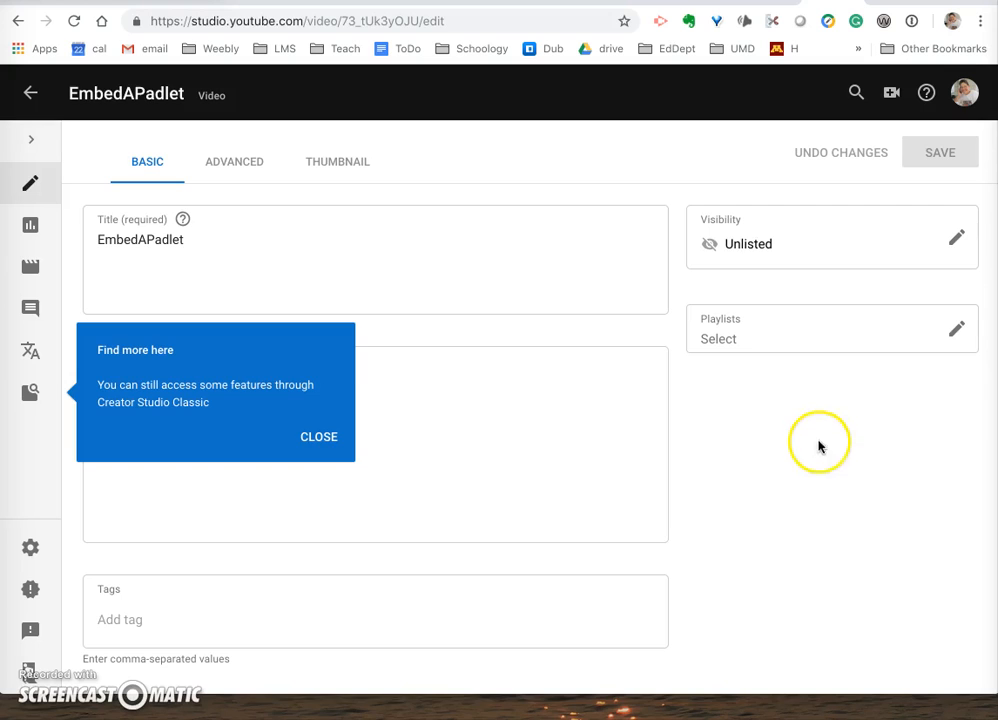
- Switch back to Creator Studio Classic, dismissing the tip and skipping the feedback survey
{"action": "left_click", "coordinate": [320, 436]}
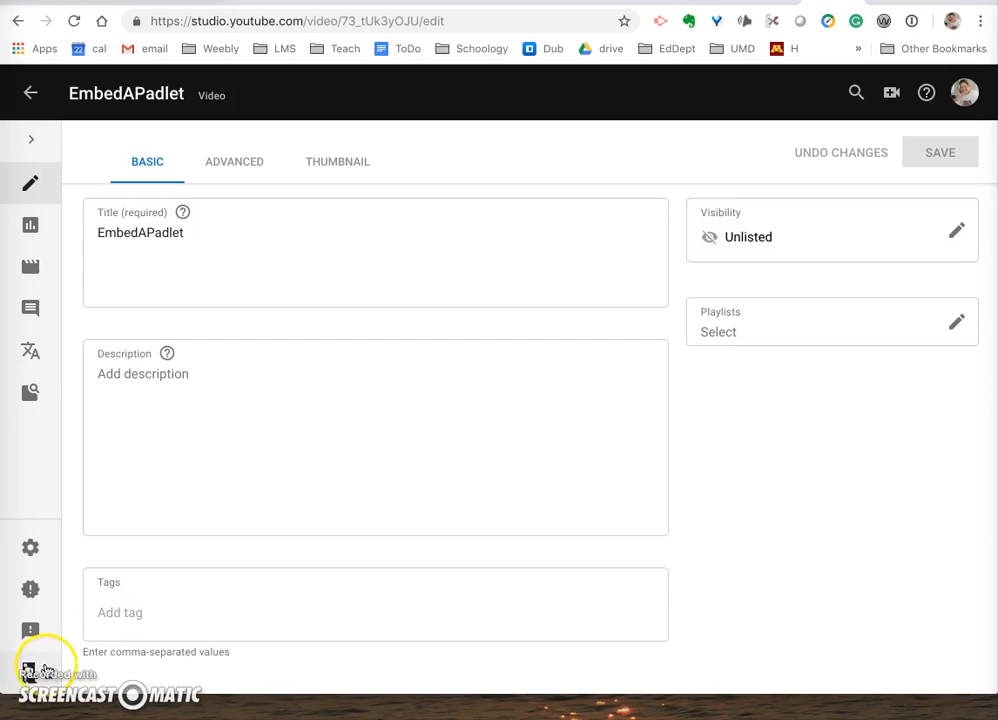
{"action": "mouse_move", "coordinate": [38, 678]}
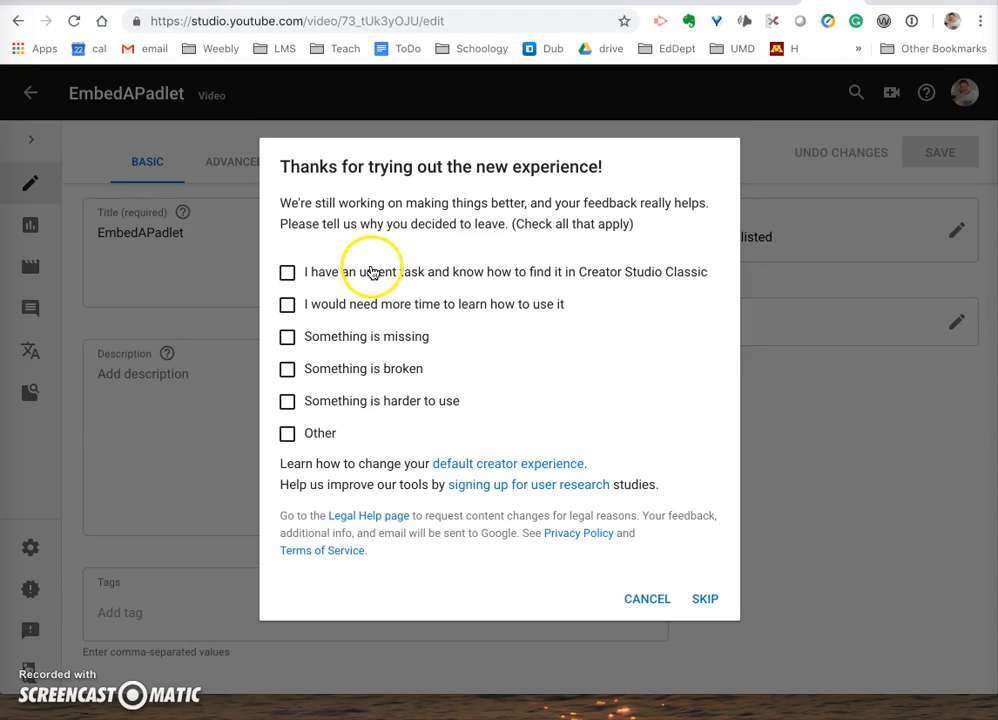
{"action": "mouse_move", "coordinate": [660, 512]}
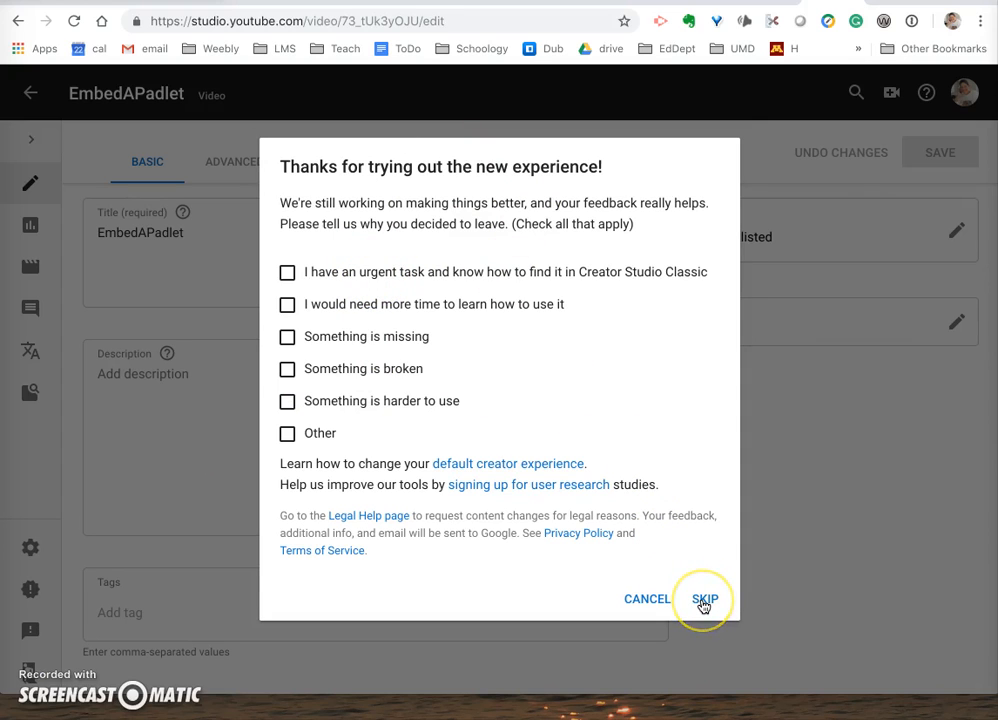
{"action": "left_click", "coordinate": [704, 598]}
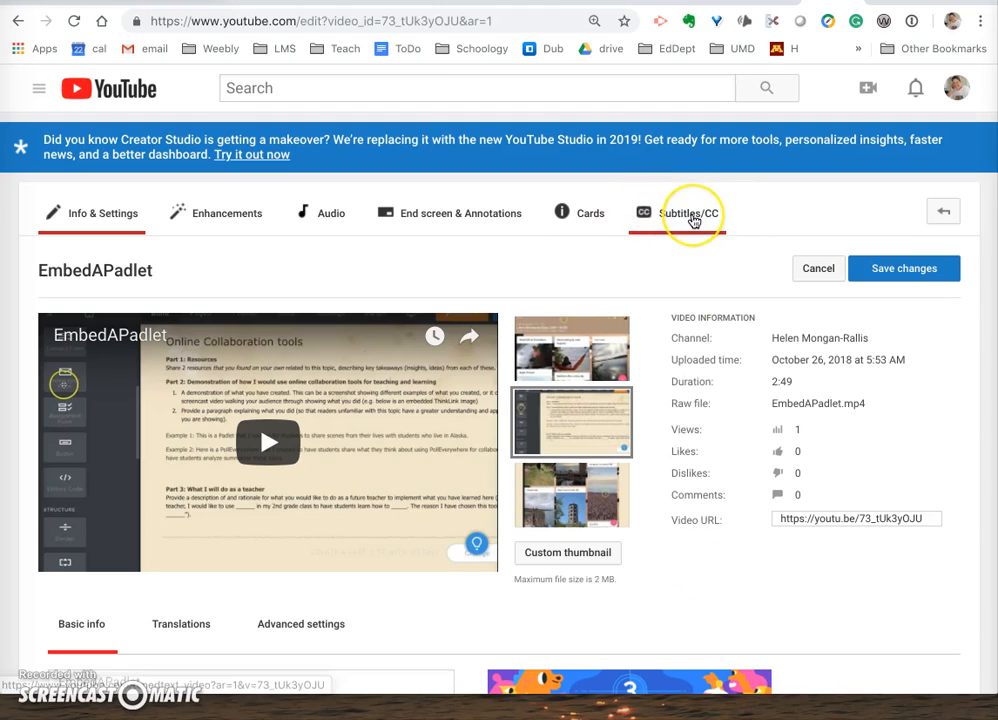
- Open the Subtitles/CC management page for the EmbedAPadlet video
{"action": "left_click", "coordinate": [688, 212]}
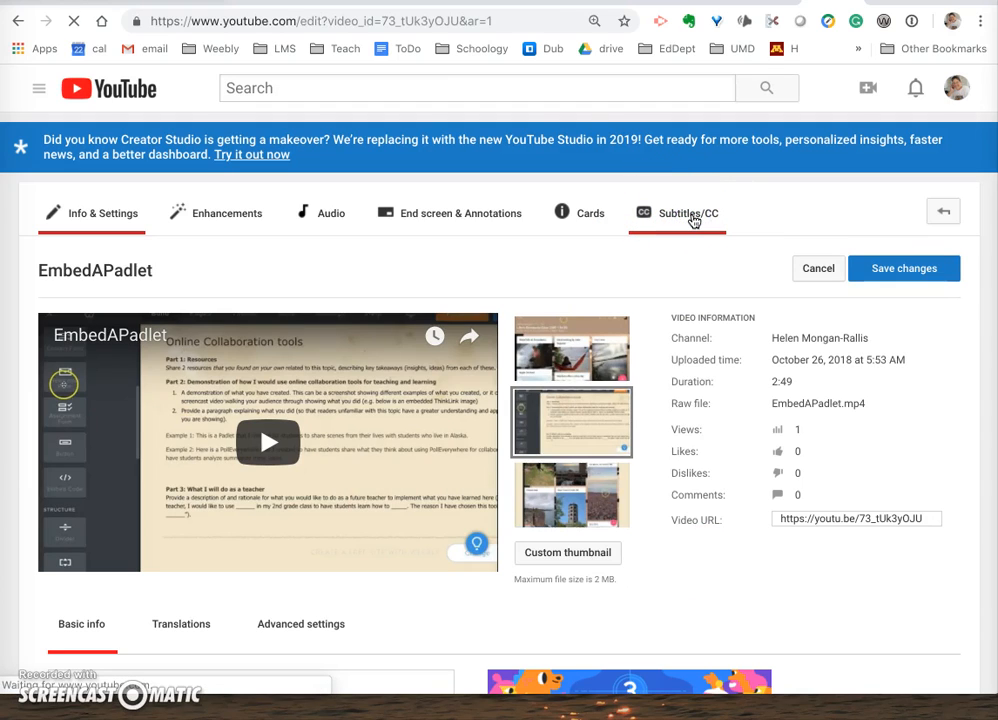
{"action": "left_click", "coordinate": [688, 212]}
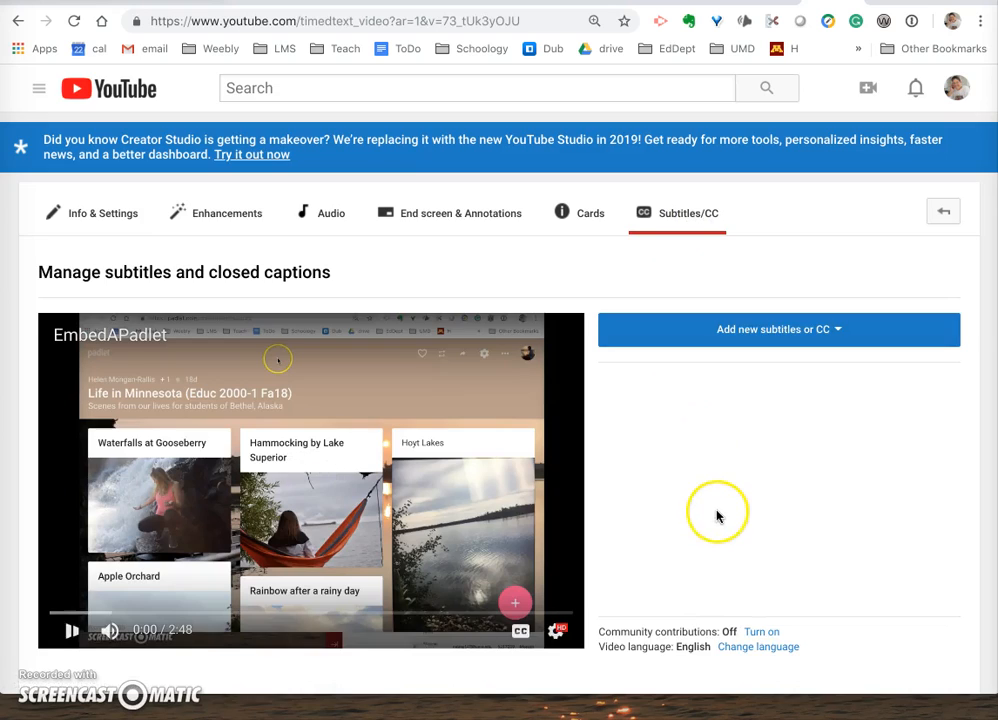
{"action": "scroll", "scroll_direction": "up", "scroll_amount": 3}
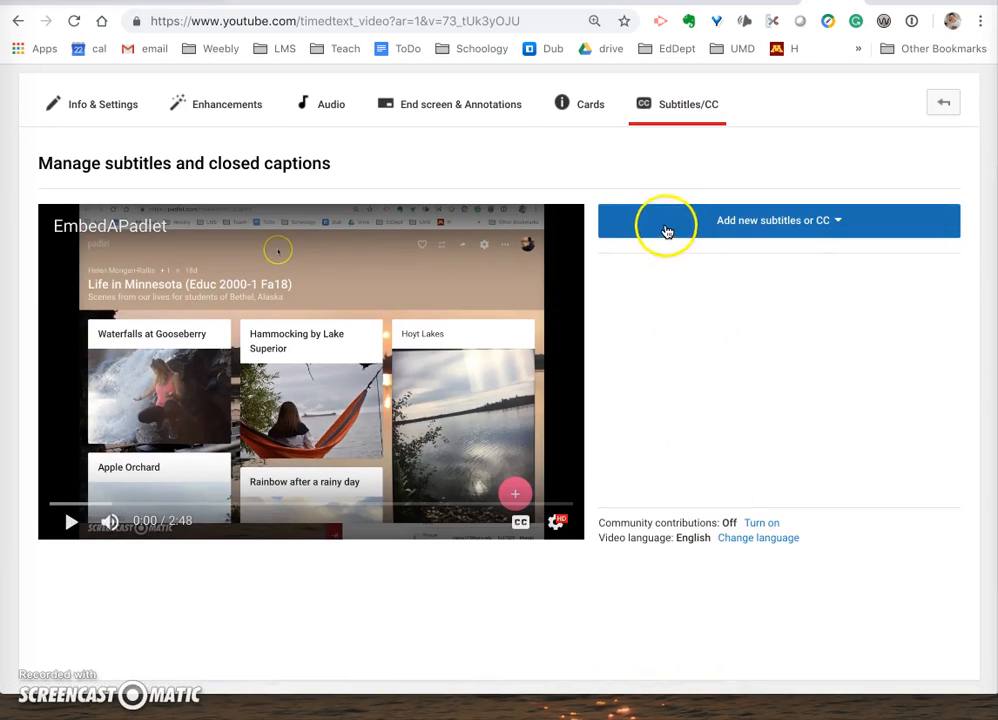
{"action": "mouse_move", "coordinate": [702, 352]}
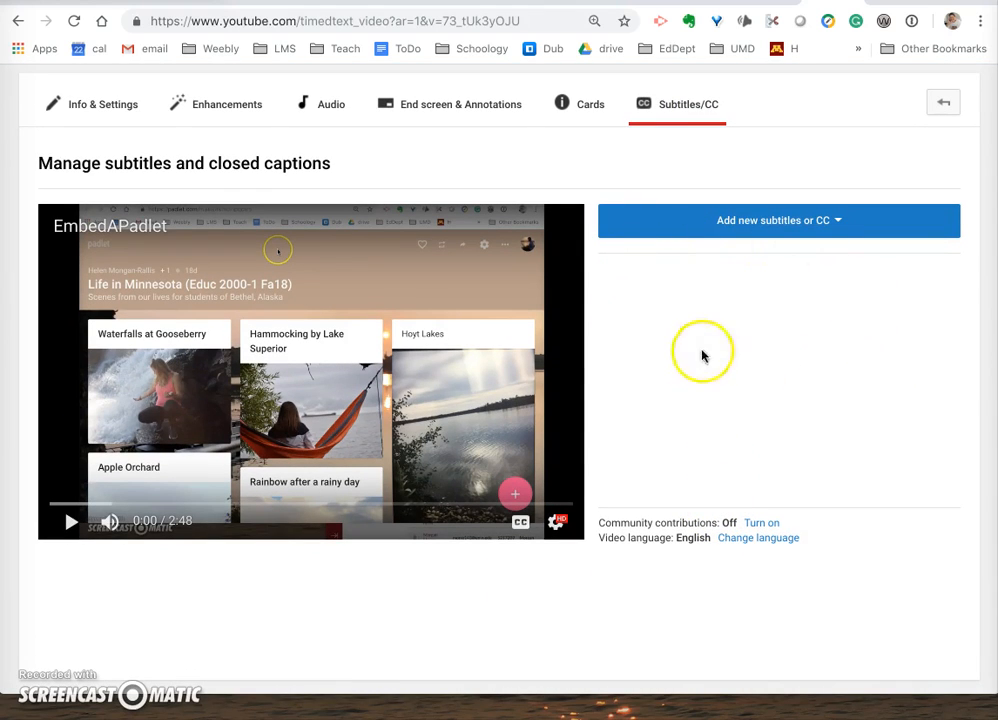
{"action": "mouse_move", "coordinate": [904, 280]}
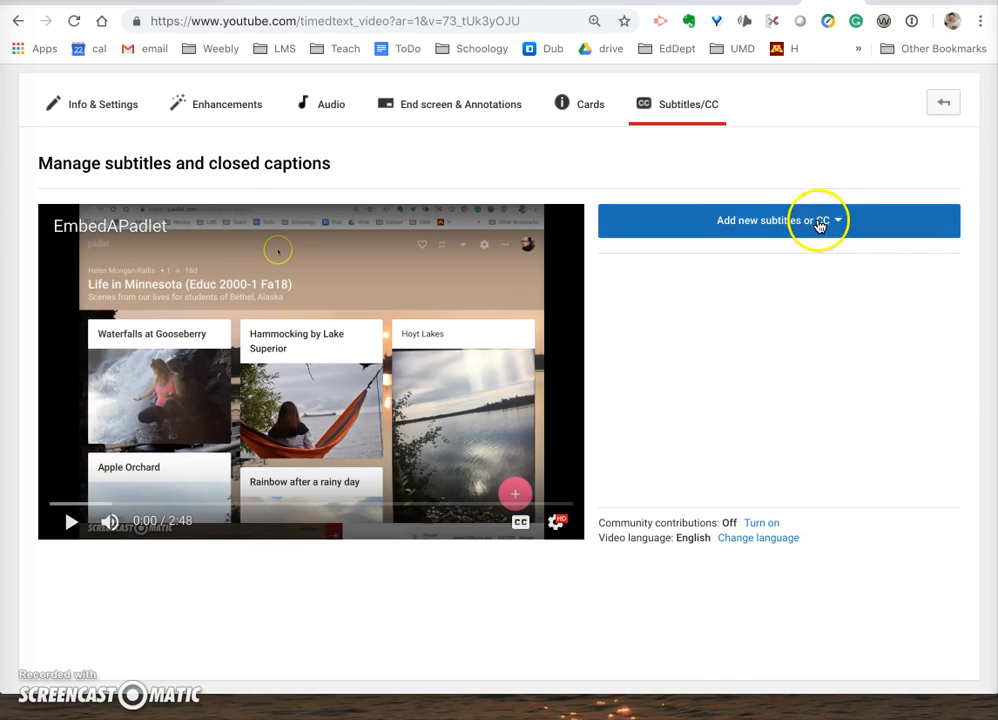
{"action": "mouse_move", "coordinate": [736, 336]}
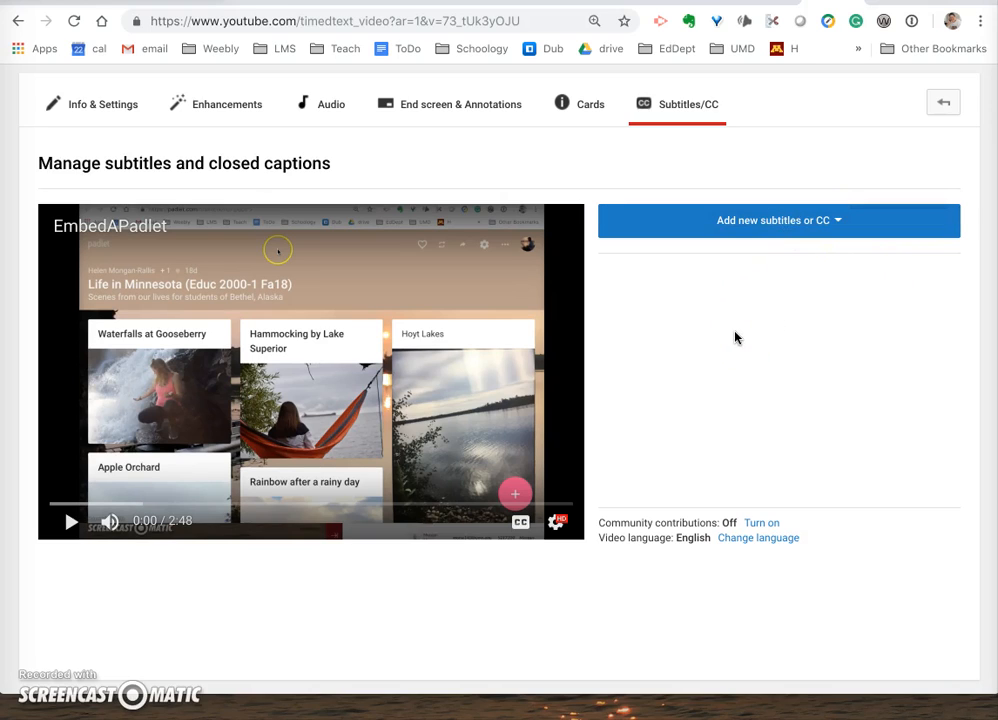
{"action": "mouse_move", "coordinate": [644, 328]}
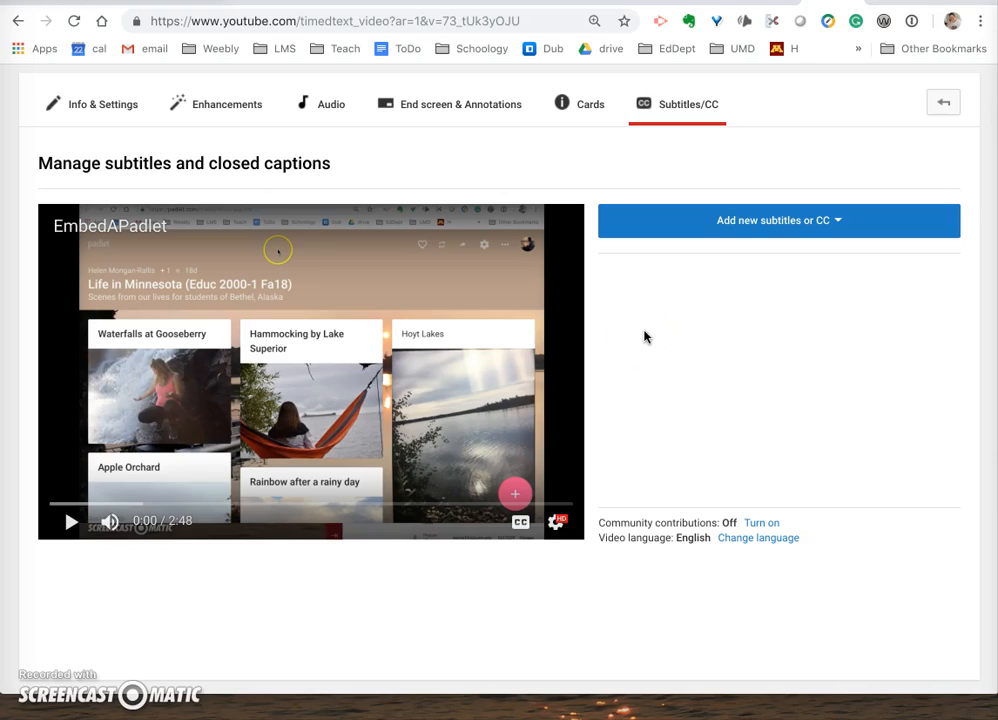
{"action": "mouse_move", "coordinate": [898, 280]}
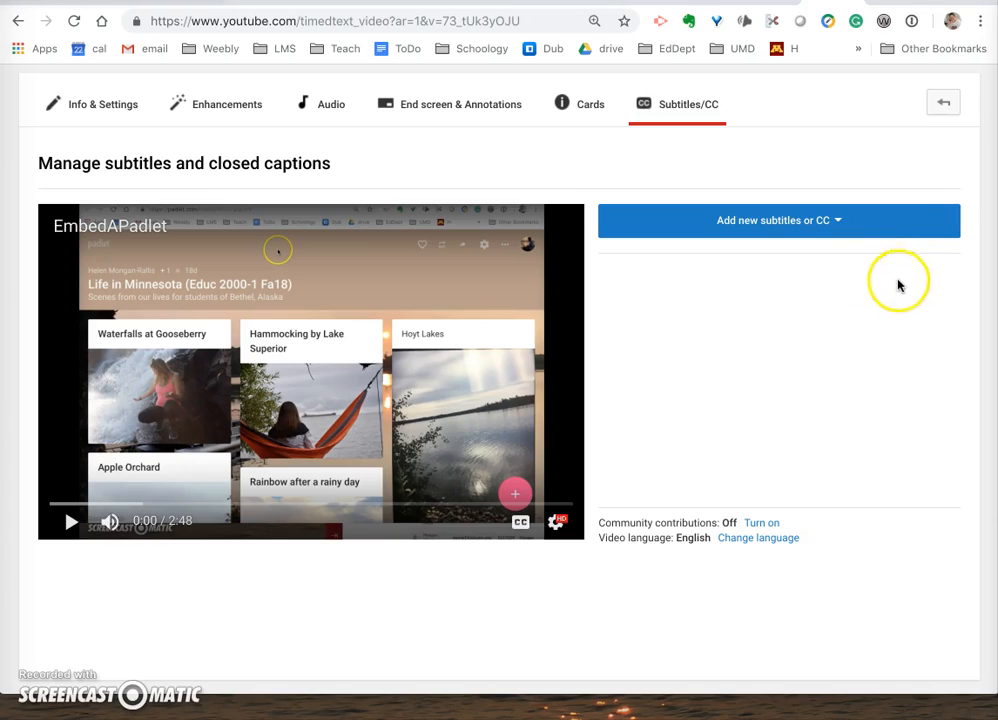
{"action": "mouse_move", "coordinate": [644, 290]}
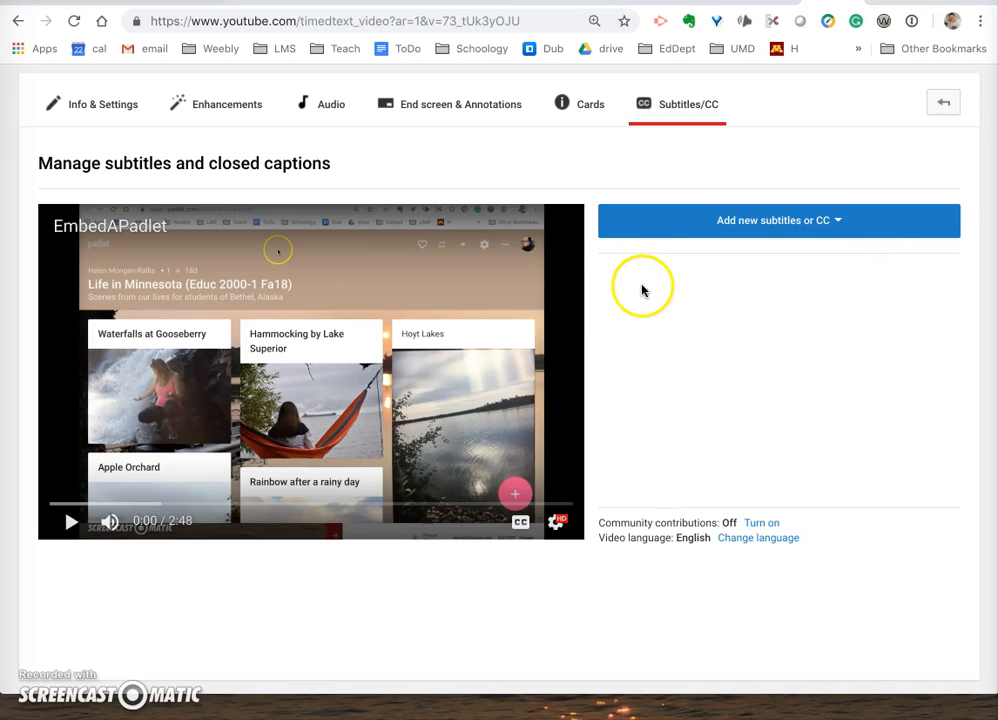
{"action": "mouse_move", "coordinate": [416, 188]}
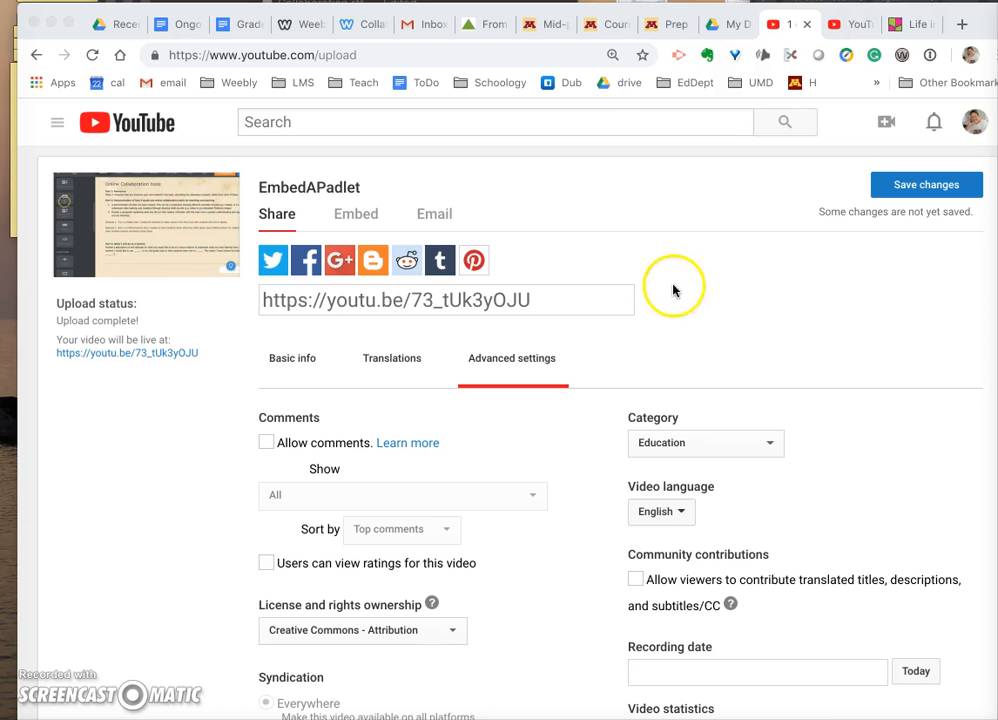
- Save the advanced settings: comments off, Creative Commons license, Education category
{"action": "scroll", "scroll_direction": "down", "scroll_amount": 3}
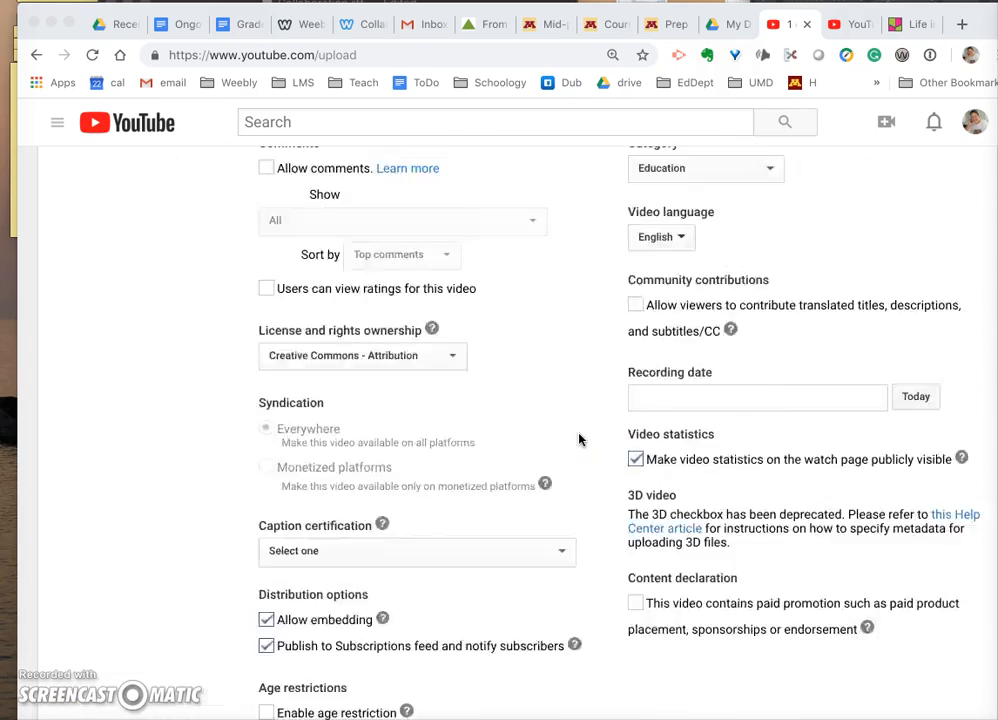
{"action": "scroll", "scroll_direction": "up", "scroll_amount": 3}
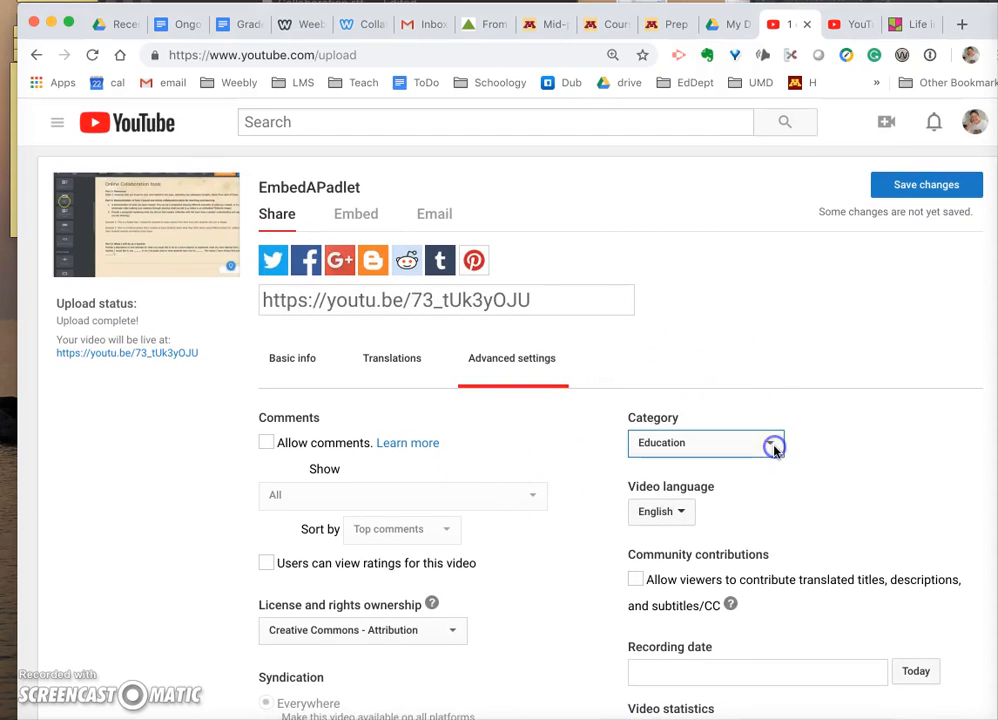
{"action": "mouse_move", "coordinate": [858, 452]}
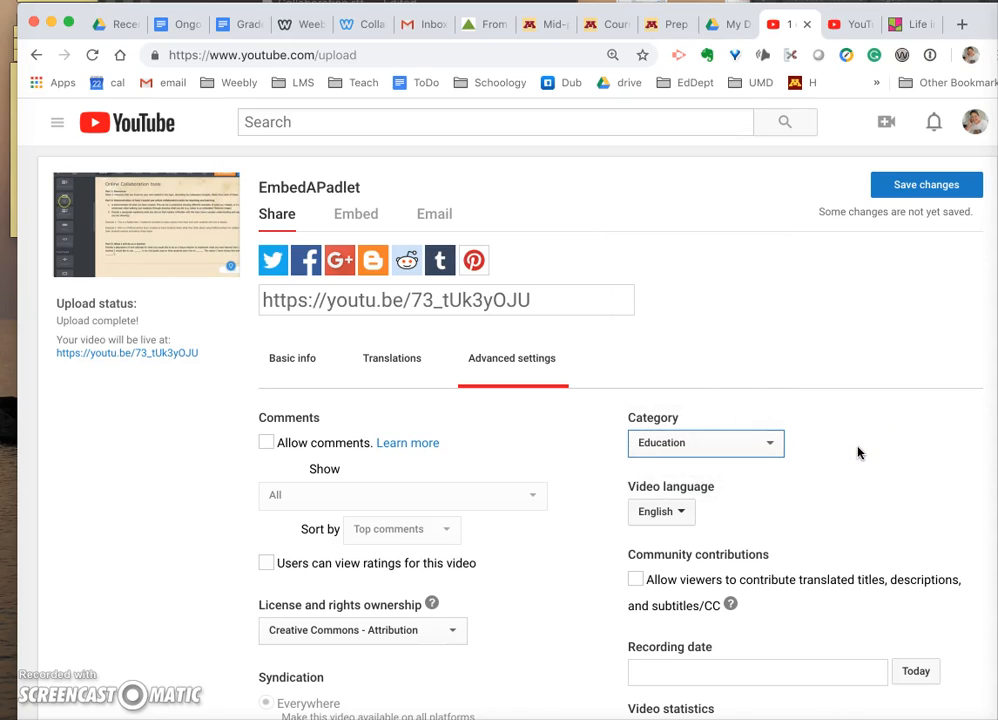
{"action": "mouse_move", "coordinate": [924, 184]}
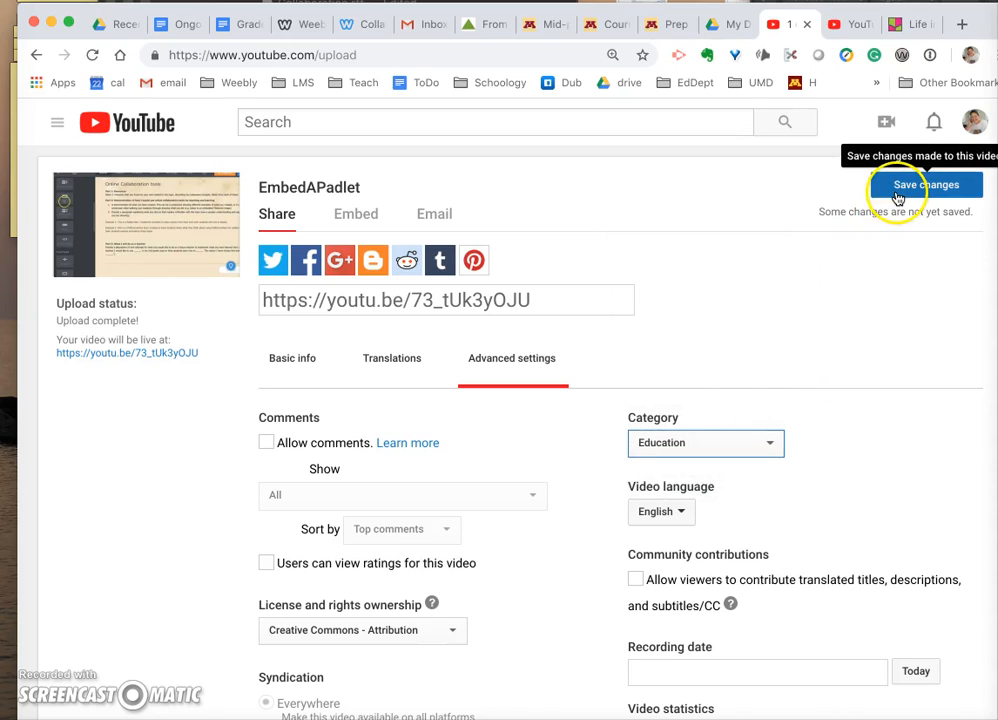
{"action": "left_click", "coordinate": [924, 184]}
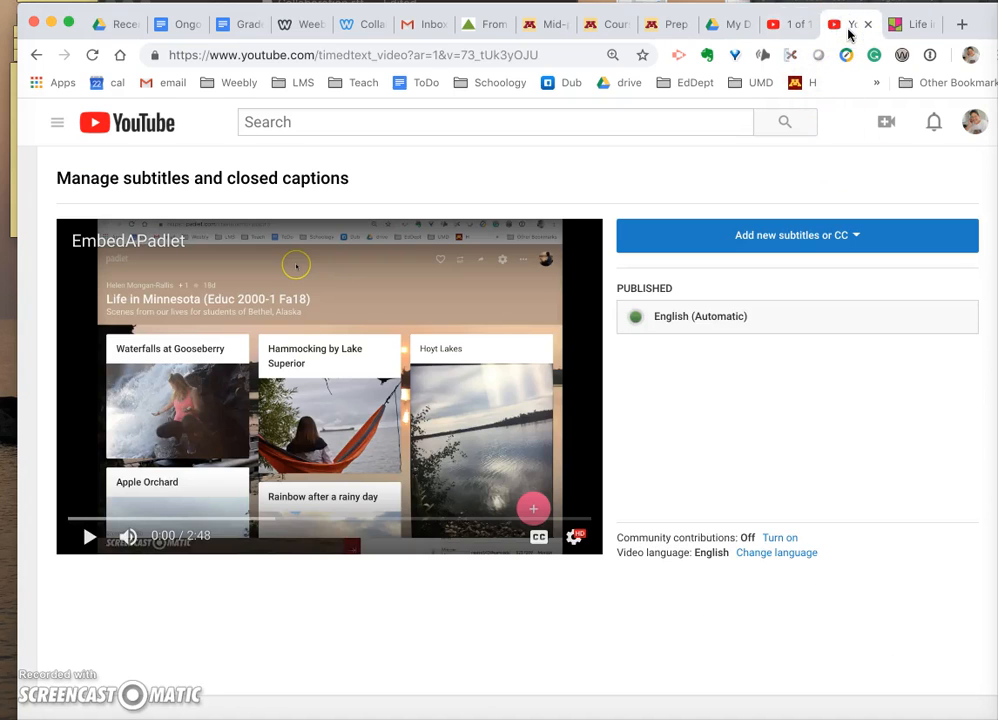
{"action": "mouse_move", "coordinate": [752, 380]}
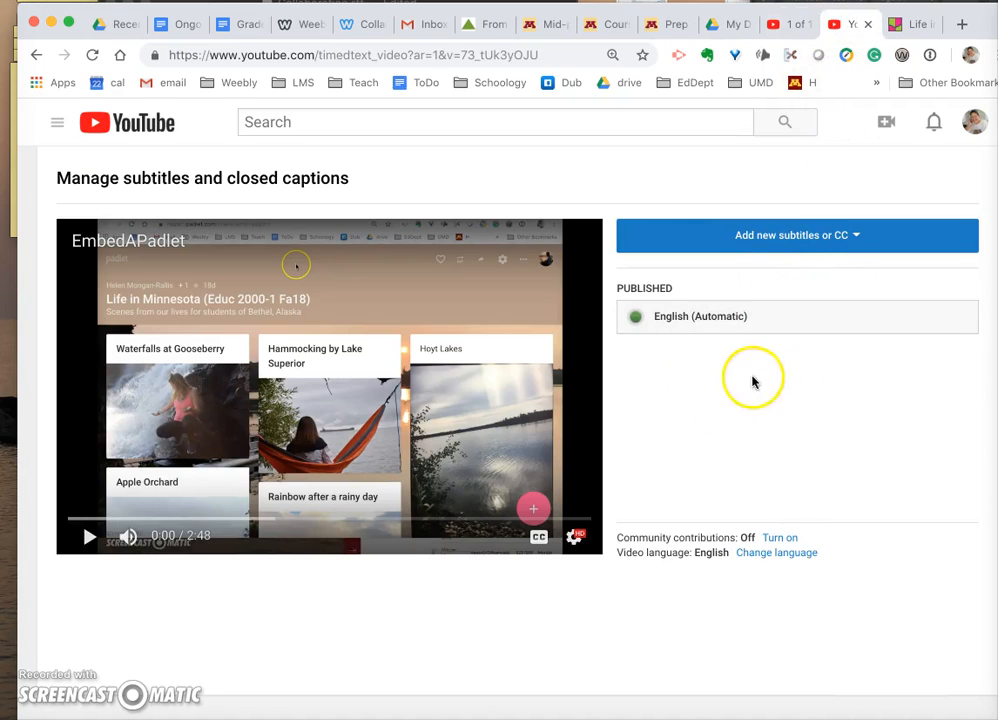
{"action": "mouse_move", "coordinate": [678, 288]}
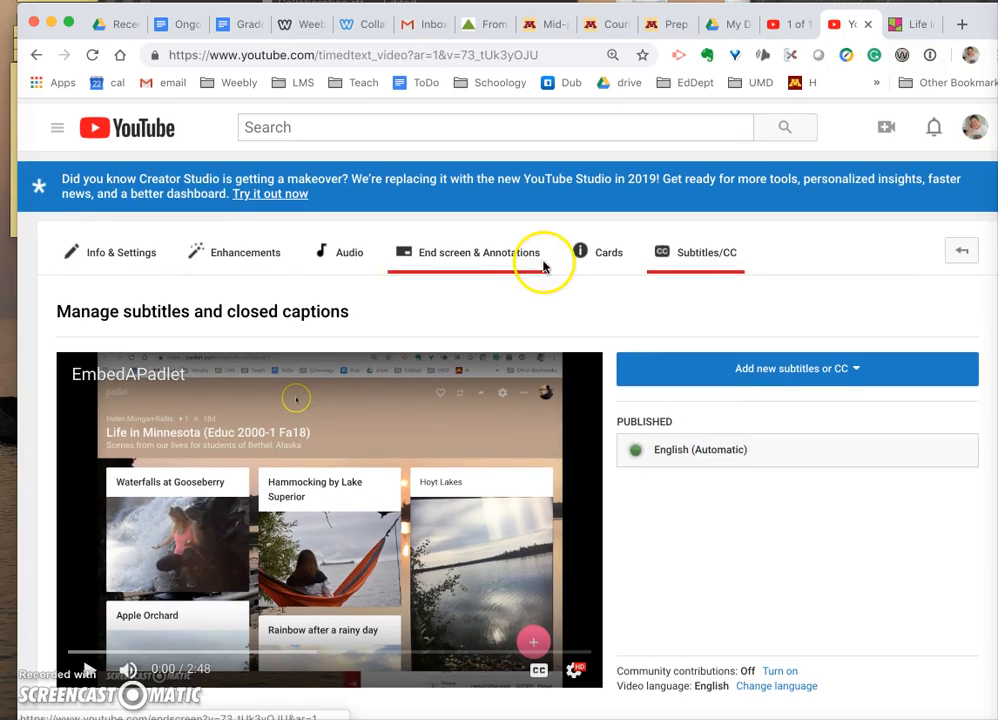
{"action": "left_click", "coordinate": [708, 252]}
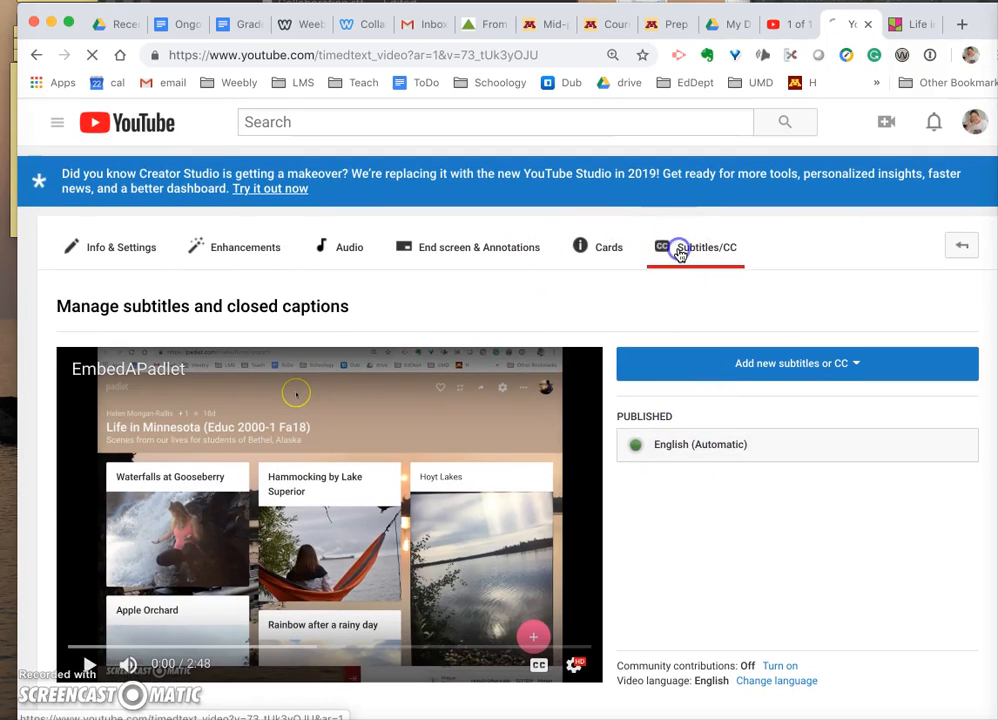
{"action": "left_click", "coordinate": [700, 444]}
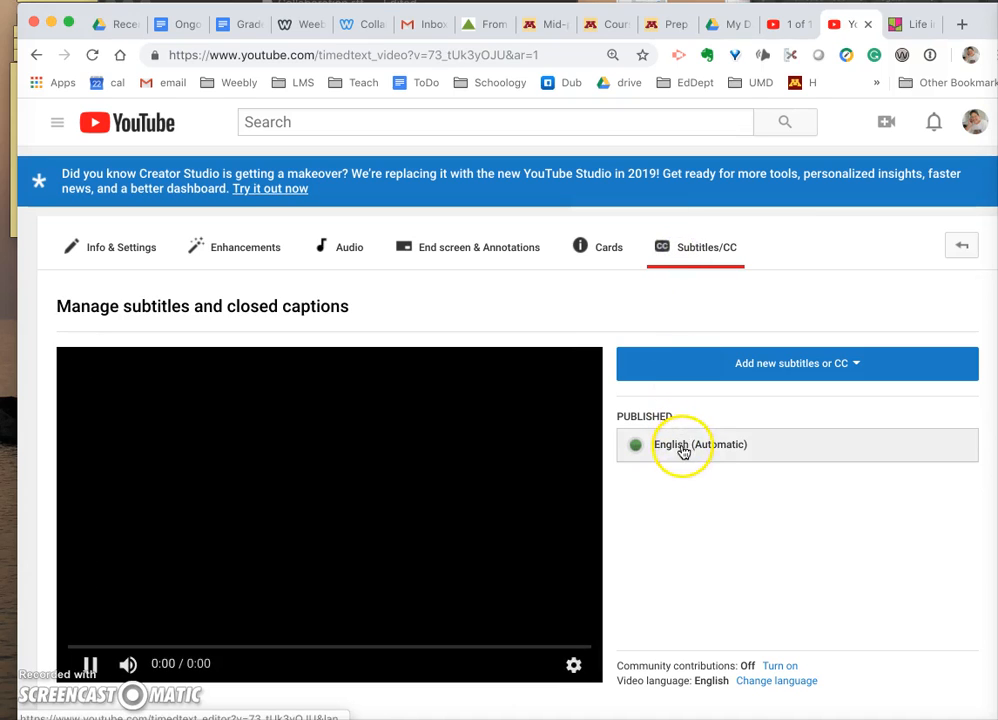
{"action": "left_click", "coordinate": [88, 664]}
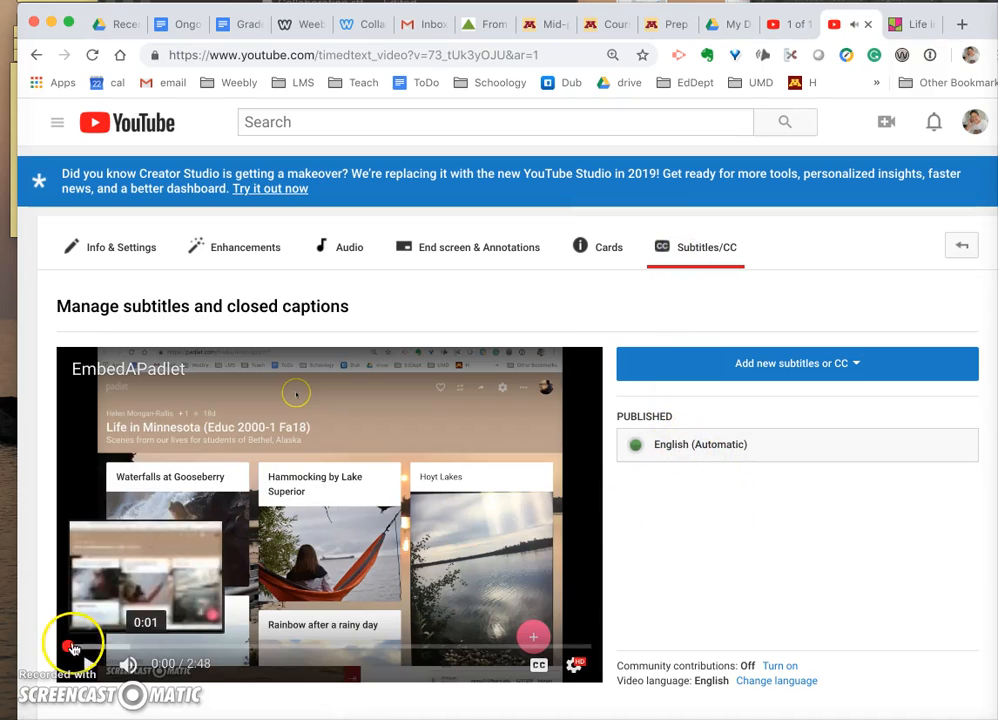
{"action": "left_click", "coordinate": [700, 444]}
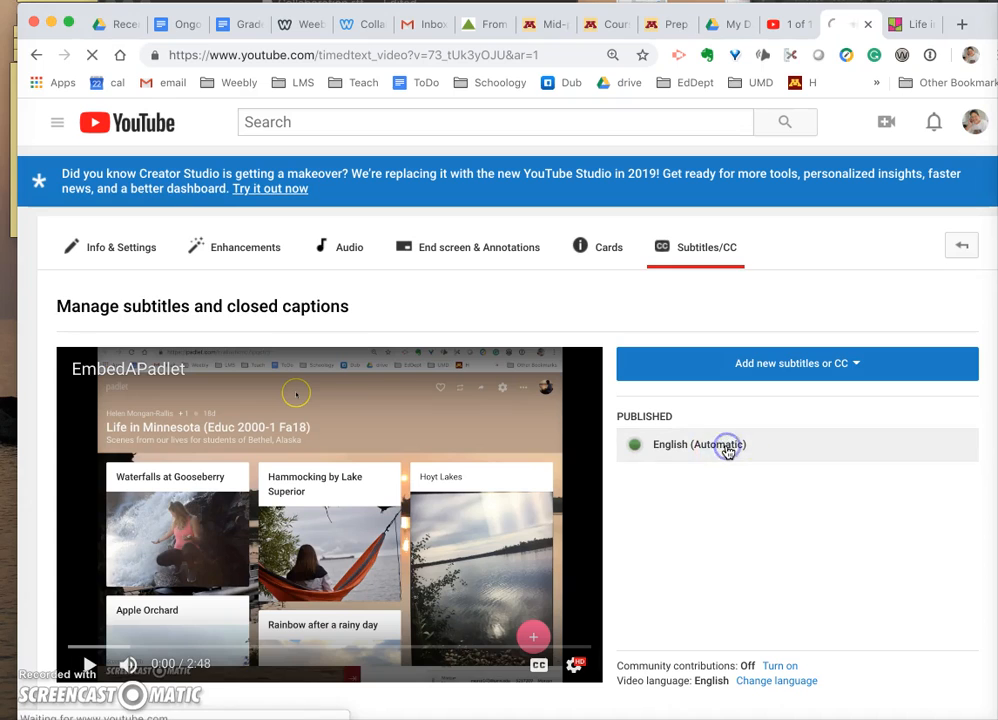
- Open the English (Automatic) caption track and start editing its timed lines
{"action": "left_click", "coordinate": [696, 444]}
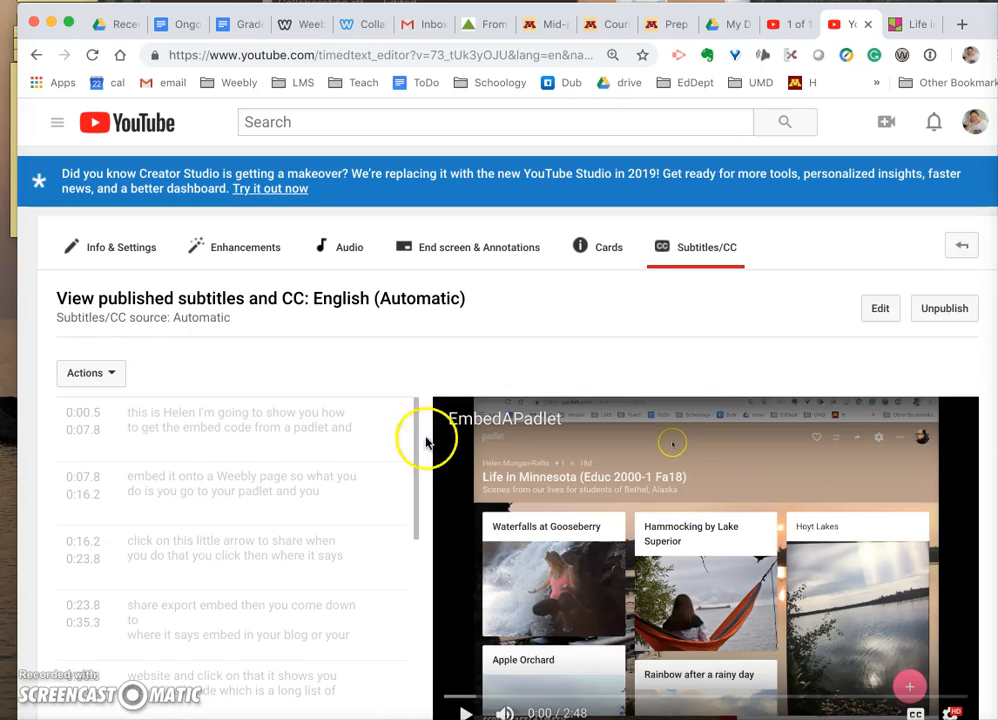
{"action": "mouse_move", "coordinate": [470, 330]}
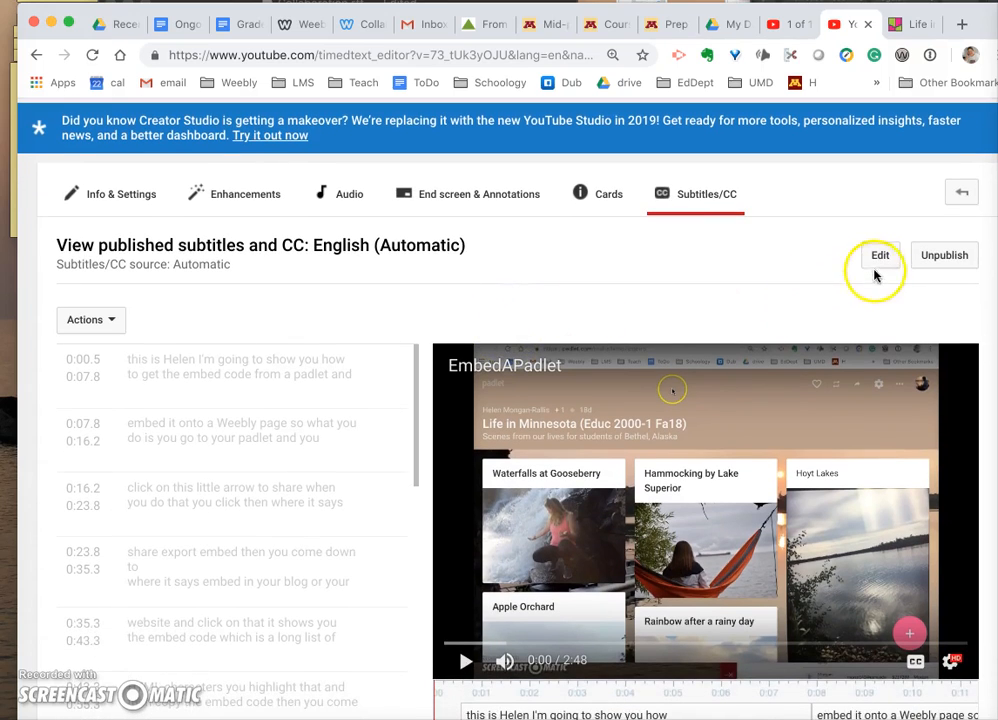
{"action": "left_click", "coordinate": [880, 256]}
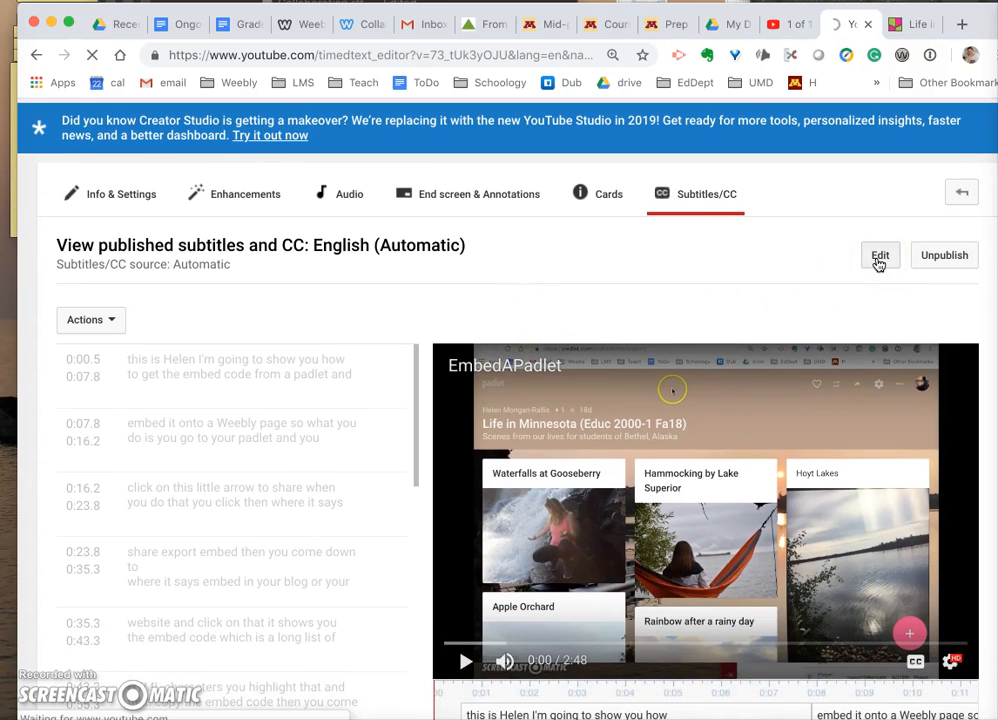
- Correct the first caption line's punctuation and capitalize Padlet and Weebly
{"action": "left_click", "coordinate": [880, 256]}
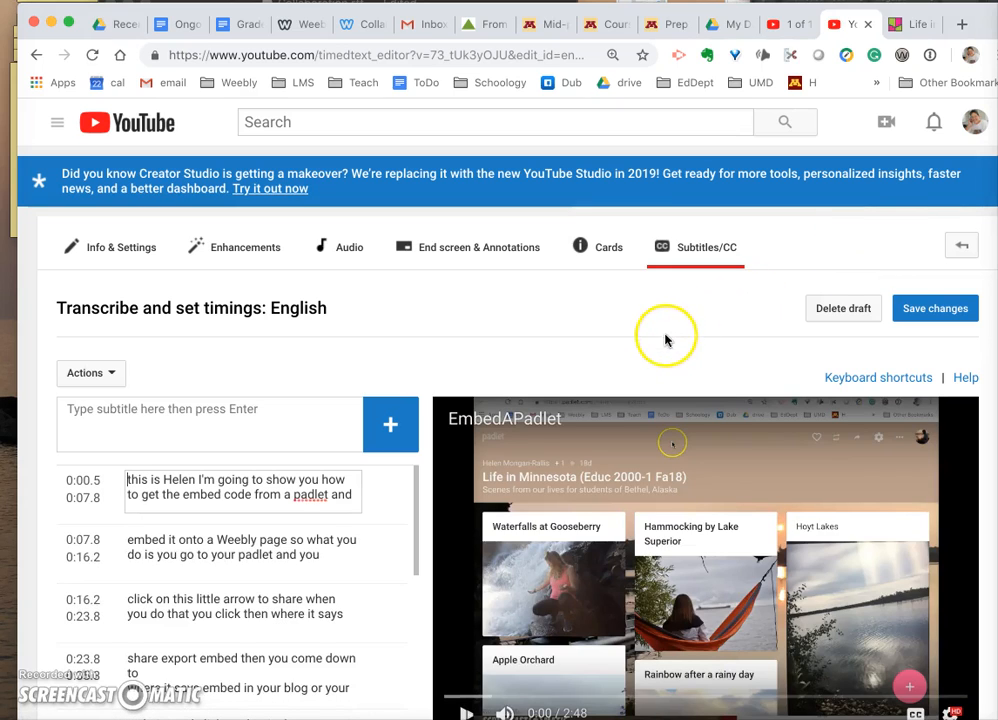
{"action": "scroll", "scroll_direction": "down", "scroll_amount": 3}
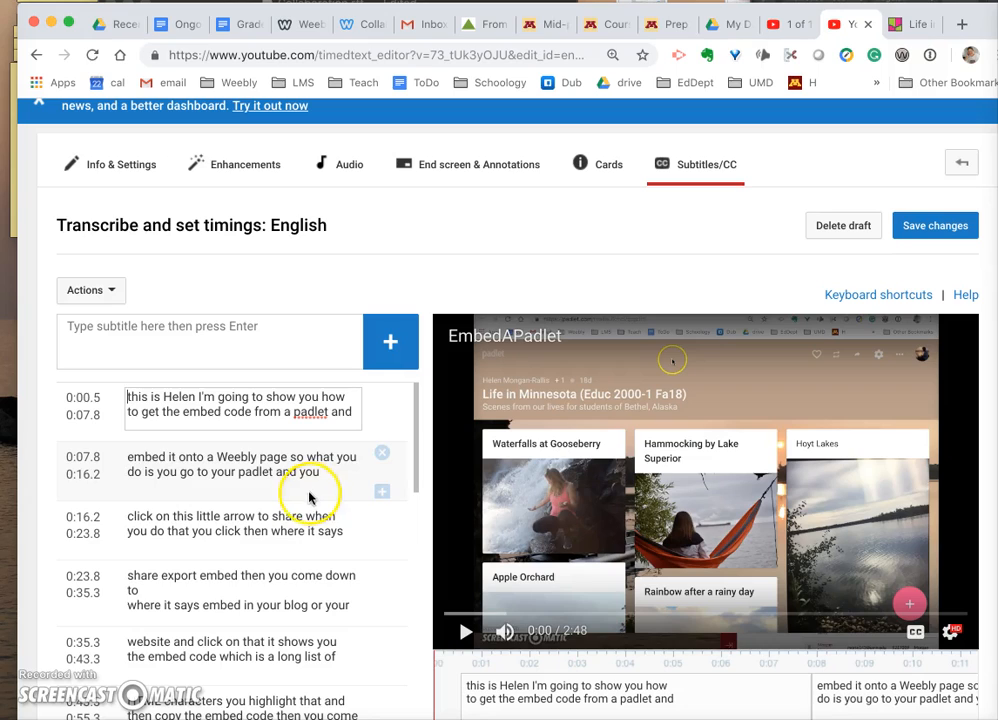
{"action": "left_click", "coordinate": [240, 404]}
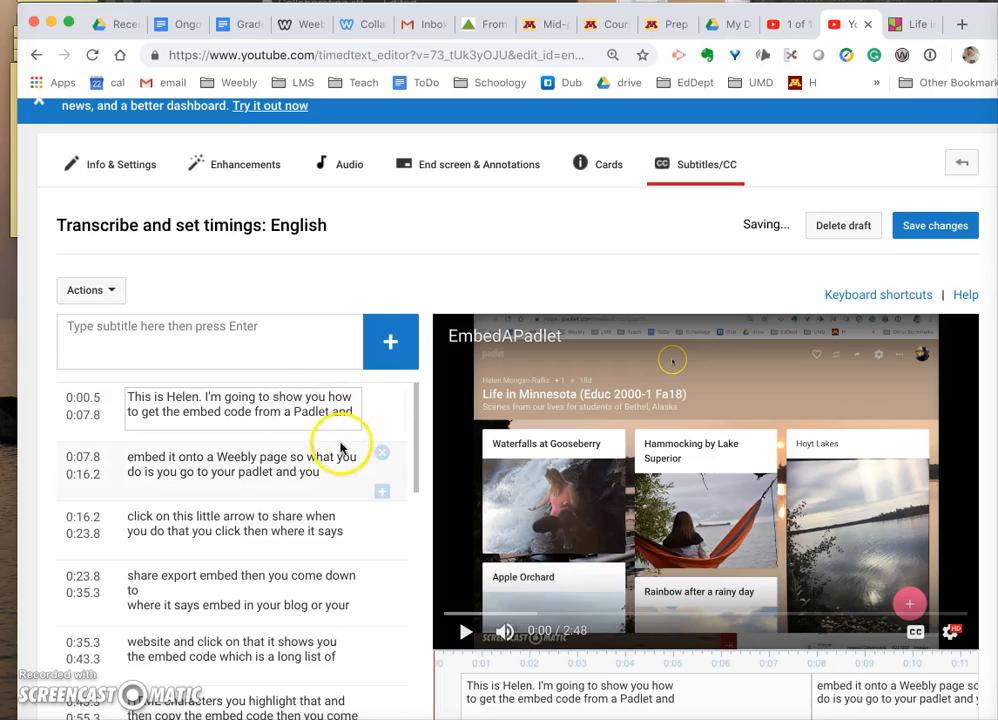
{"action": "mouse_move", "coordinate": [418, 640]}
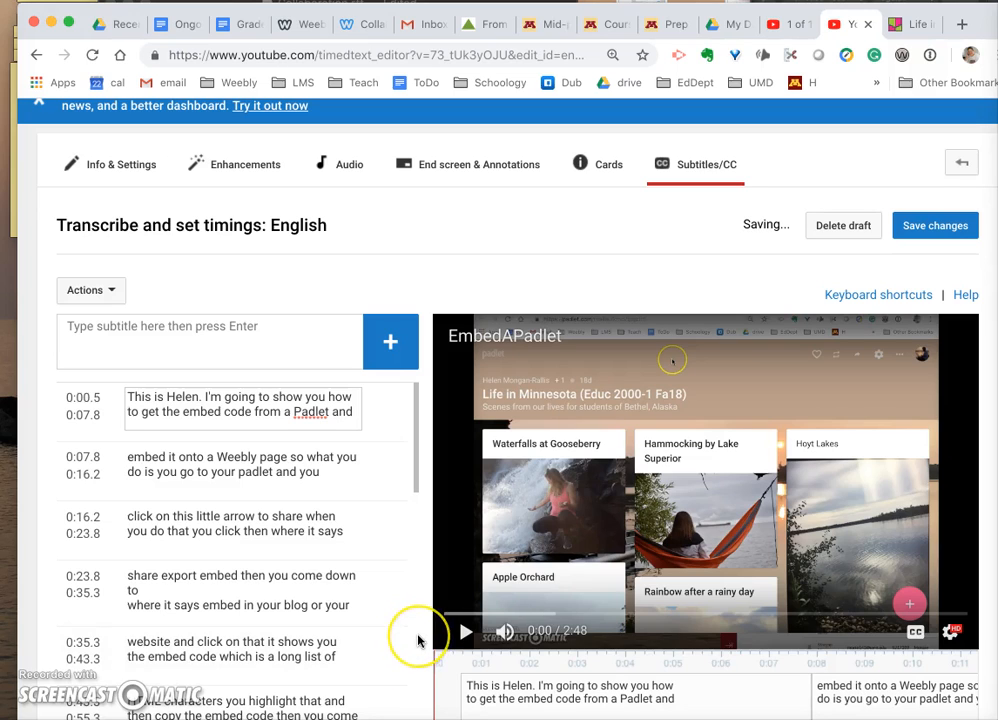
{"action": "scroll", "scroll_direction": "down", "scroll_amount": 3}
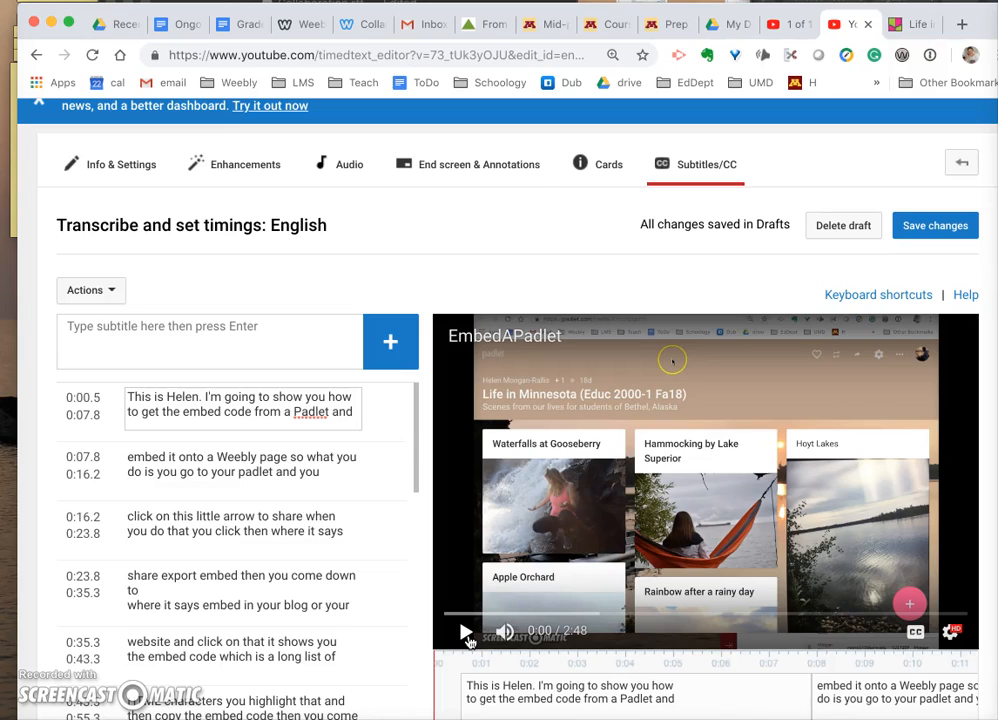
- Play the video to check the second caption line, pausing to review the corrected text
{"action": "left_click", "coordinate": [466, 632]}
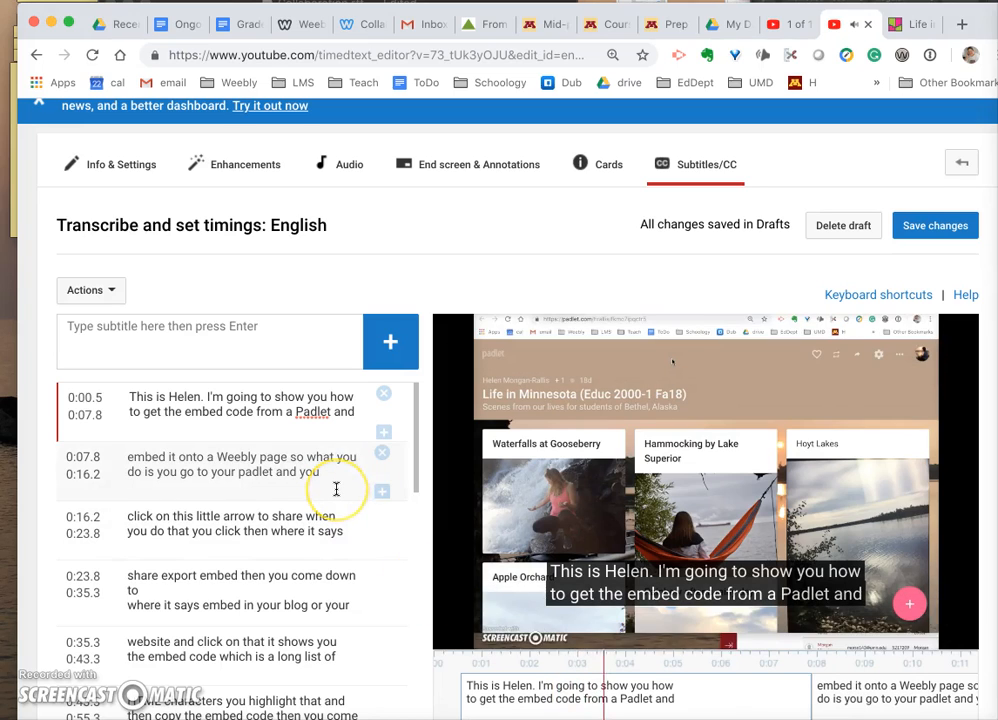
{"action": "mouse_move", "coordinate": [336, 488]}
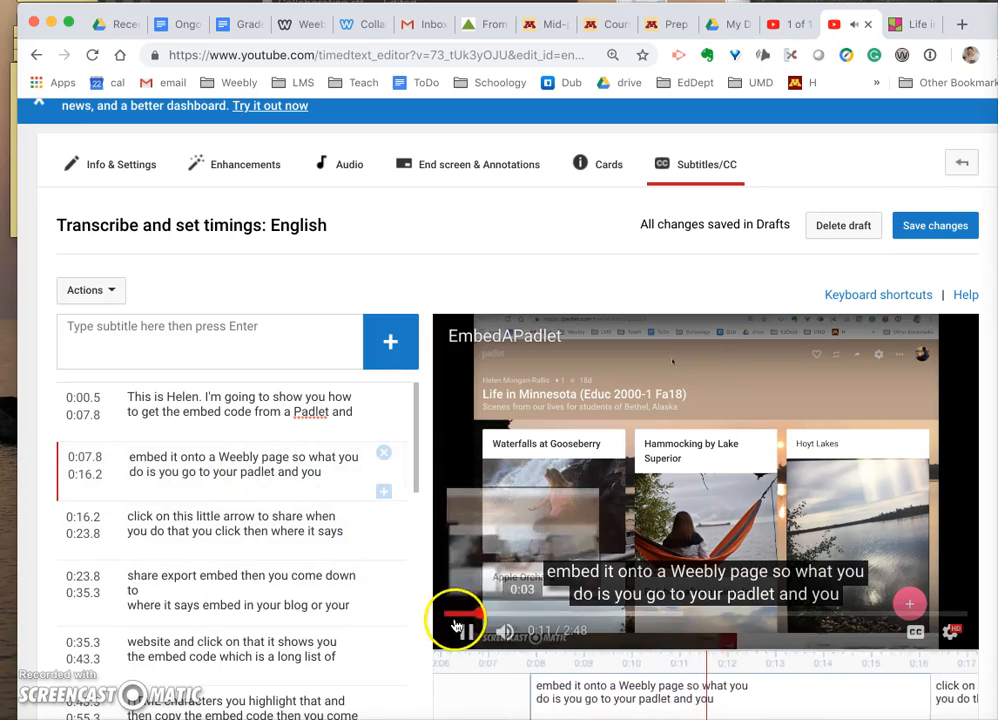
{"action": "left_click", "coordinate": [464, 632]}
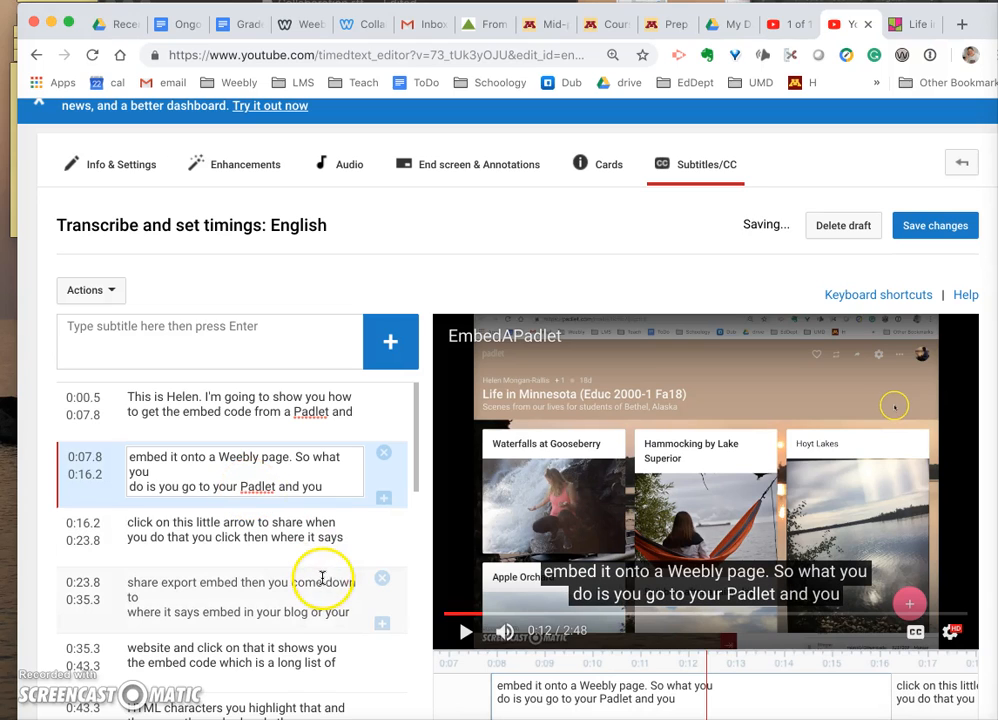
{"action": "scroll", "scroll_direction": "down", "scroll_amount": 3}
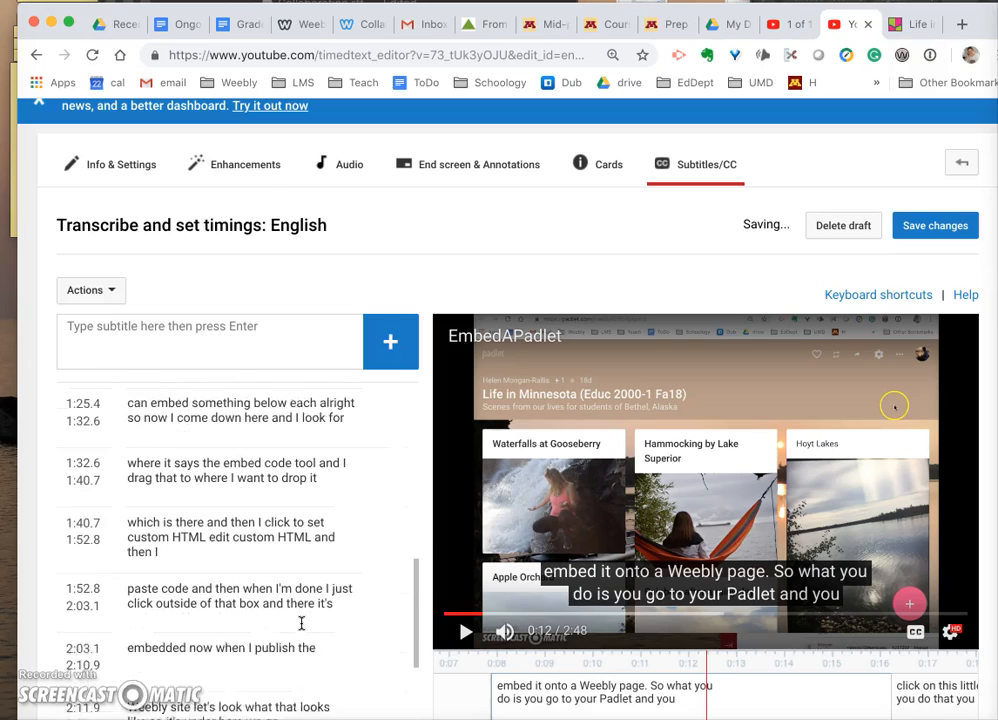
{"action": "scroll", "scroll_direction": "up", "scroll_amount": 3}
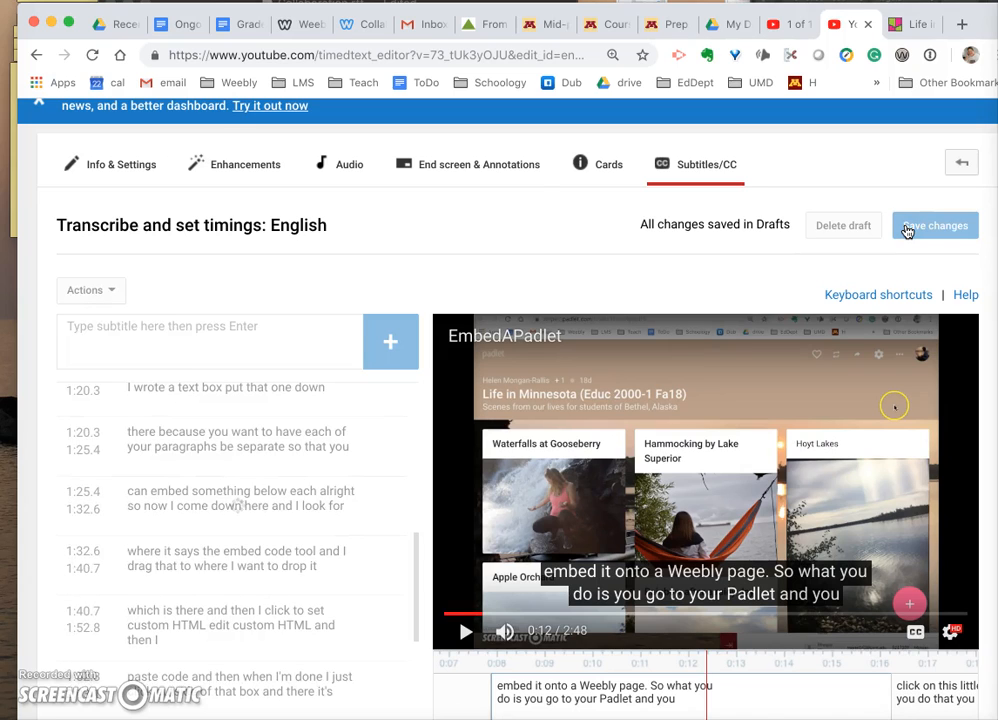
- Publish the edited English captions and open the published English track for viewing
{"action": "left_click", "coordinate": [934, 224]}
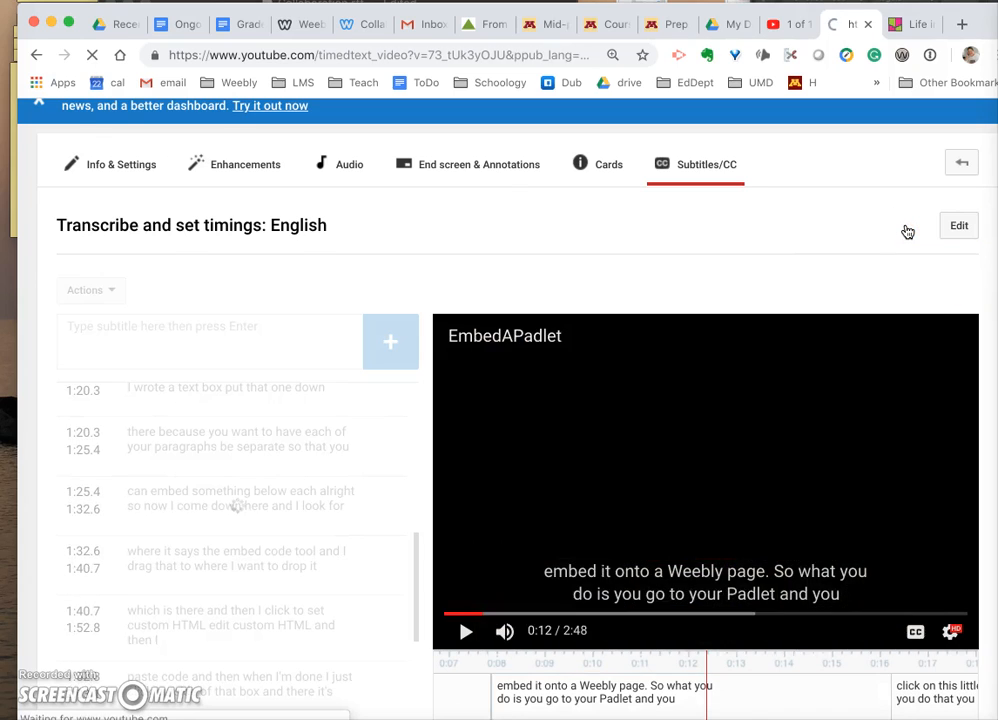
{"action": "left_click", "coordinate": [960, 244]}
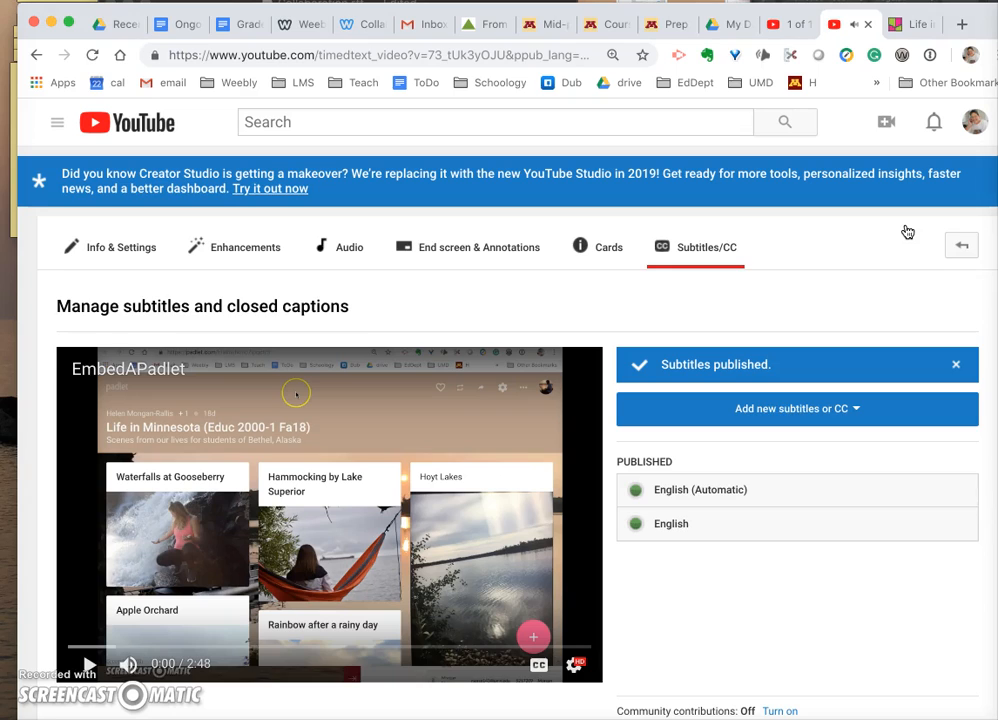
{"action": "mouse_move", "coordinate": [692, 508]}
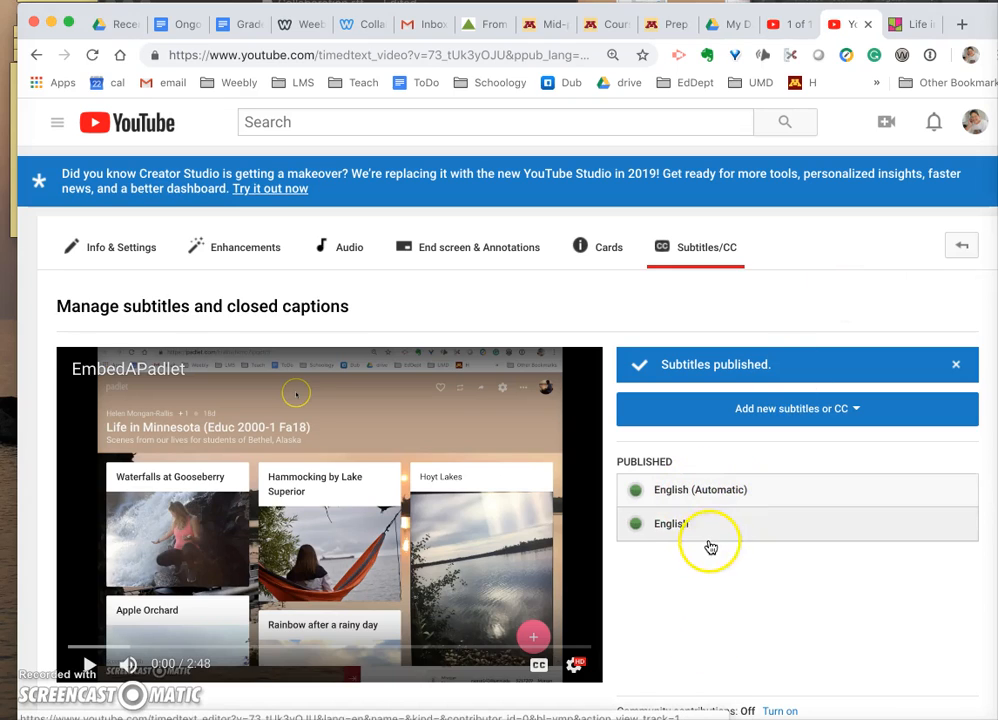
{"action": "mouse_move", "coordinate": [690, 532]}
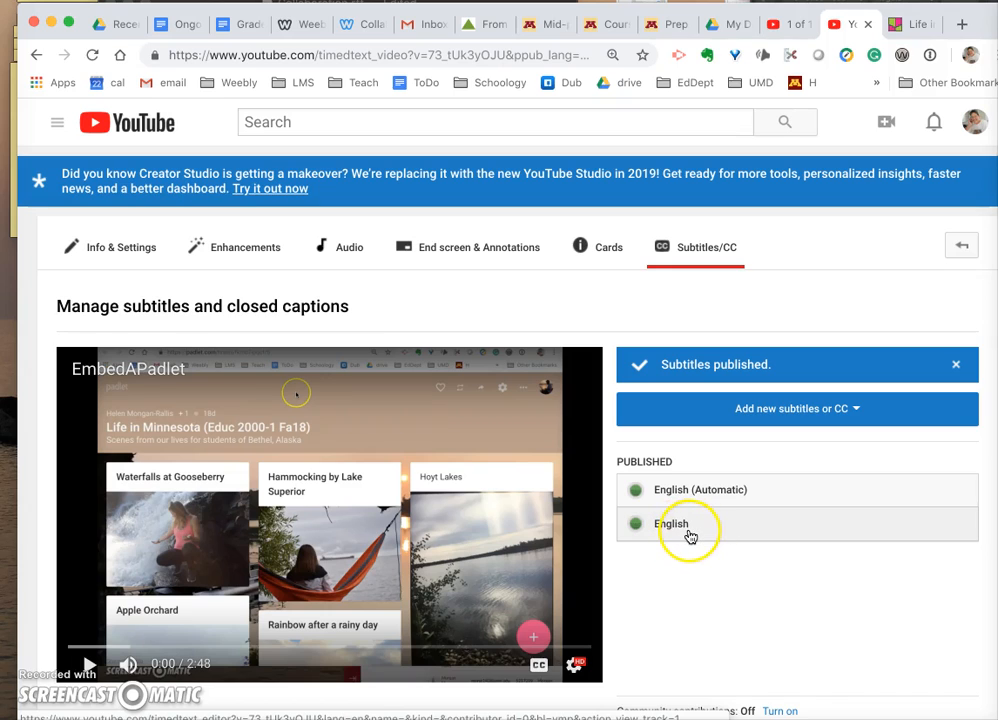
{"action": "left_click", "coordinate": [672, 524]}
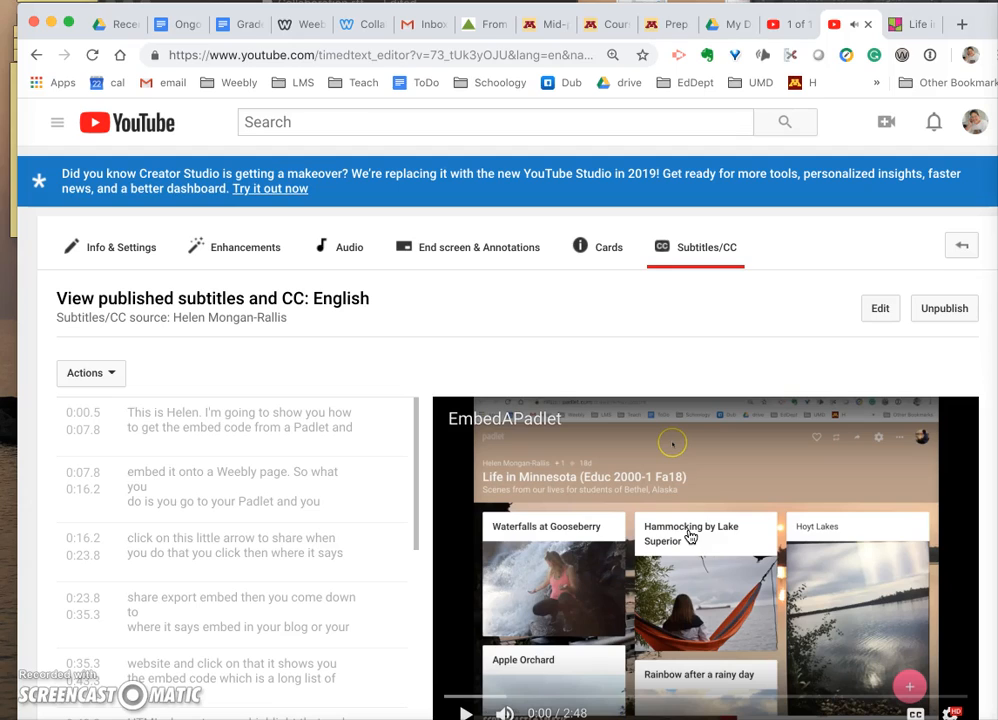
{"action": "mouse_move", "coordinate": [540, 376]}
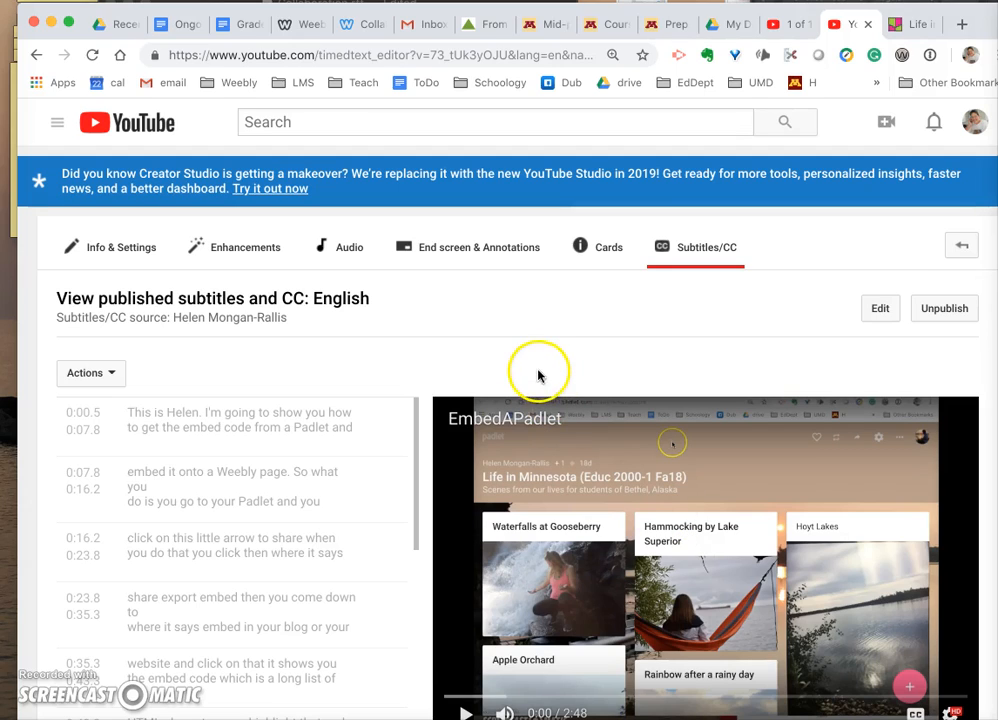